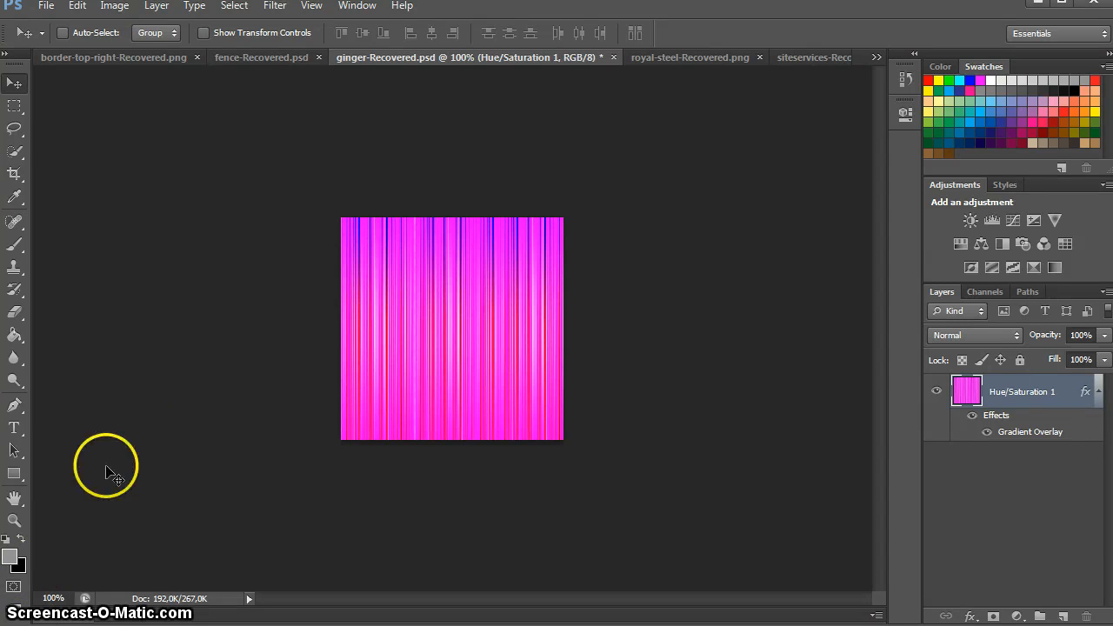
mouse_move(304, 265)
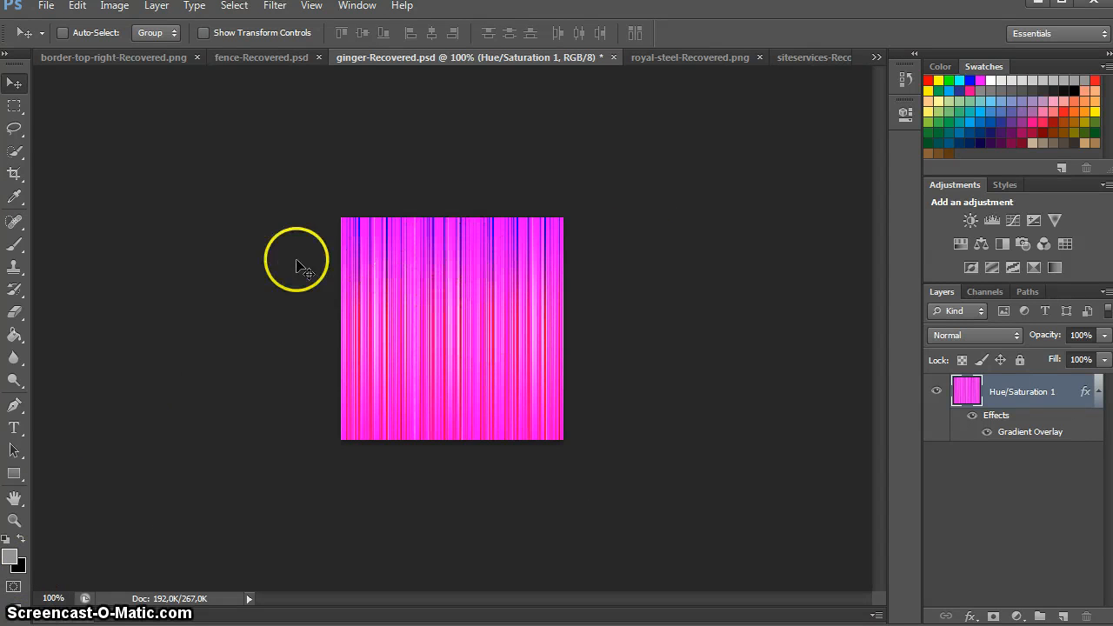
mouse_move(637, 236)
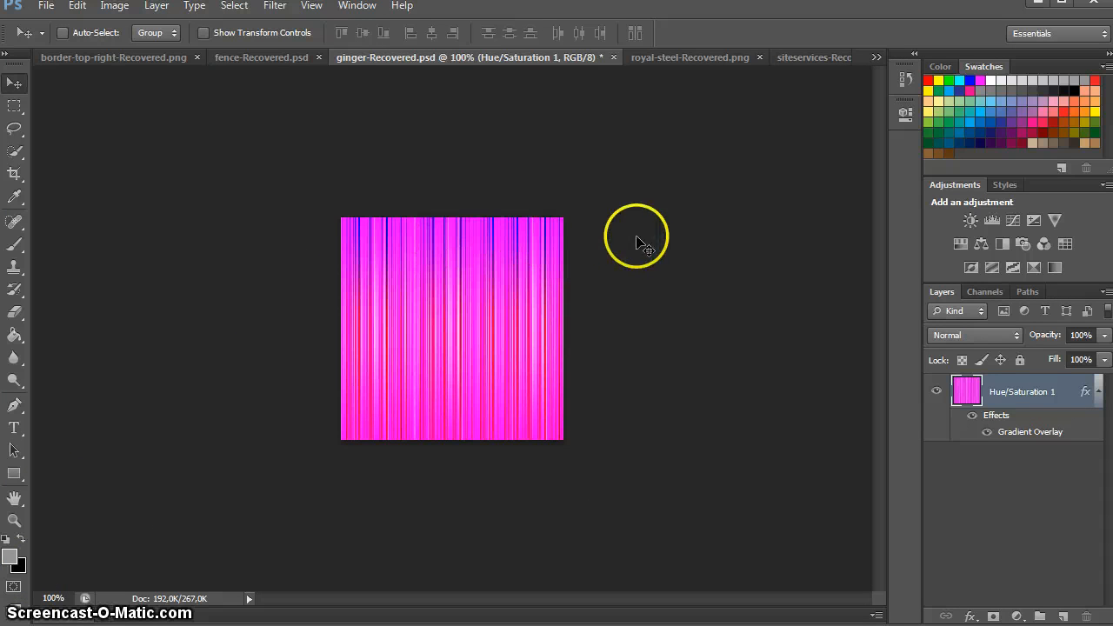
mouse_move(365, 316)
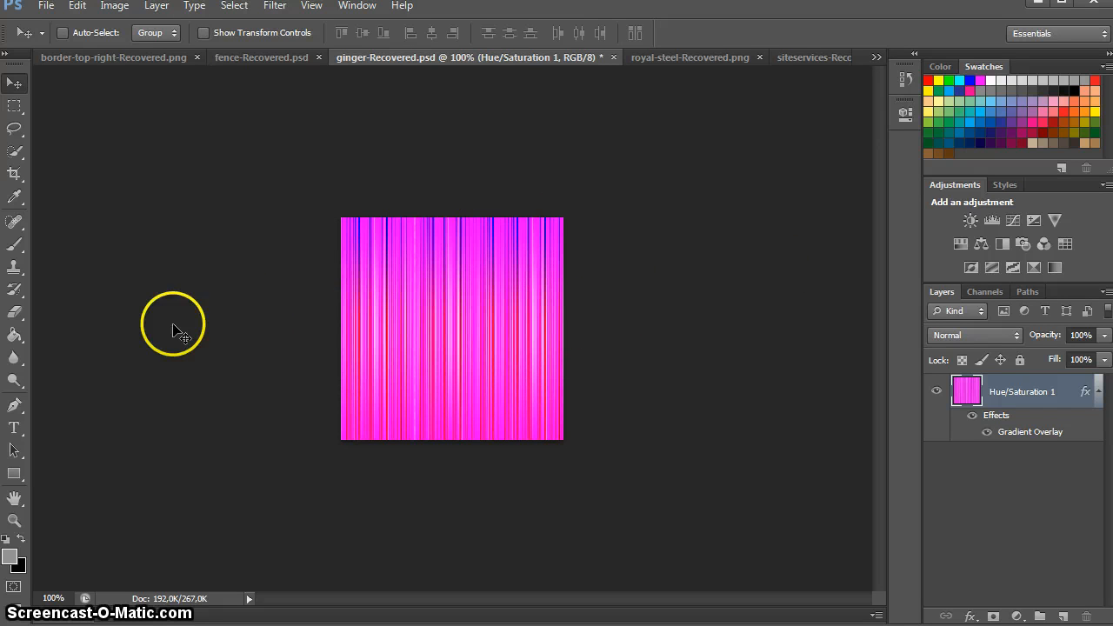
mouse_move(647, 329)
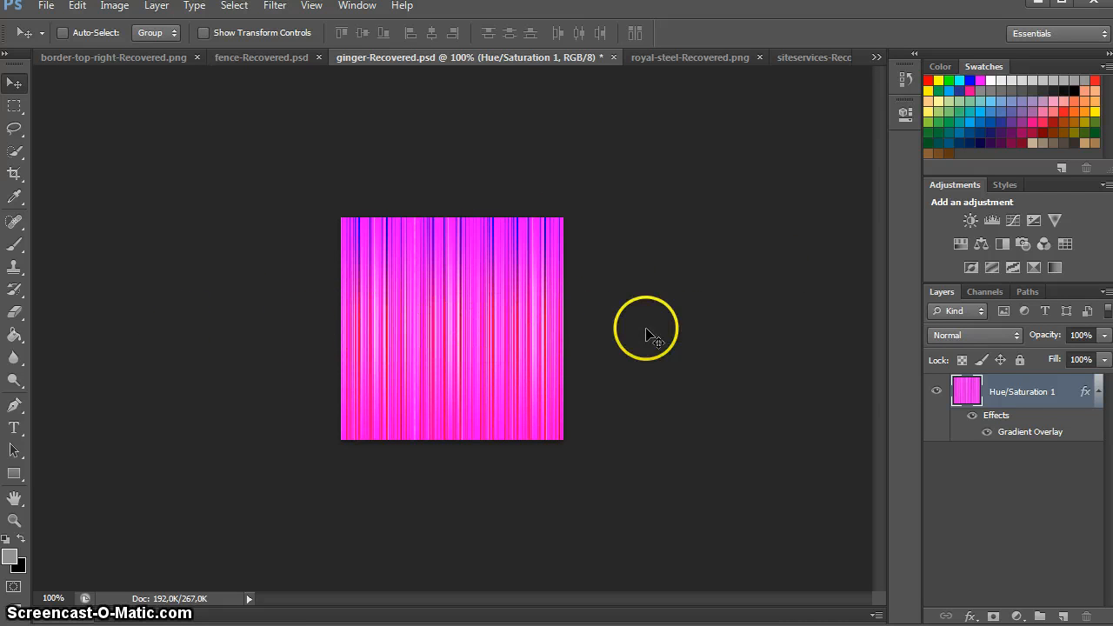
mouse_move(296, 327)
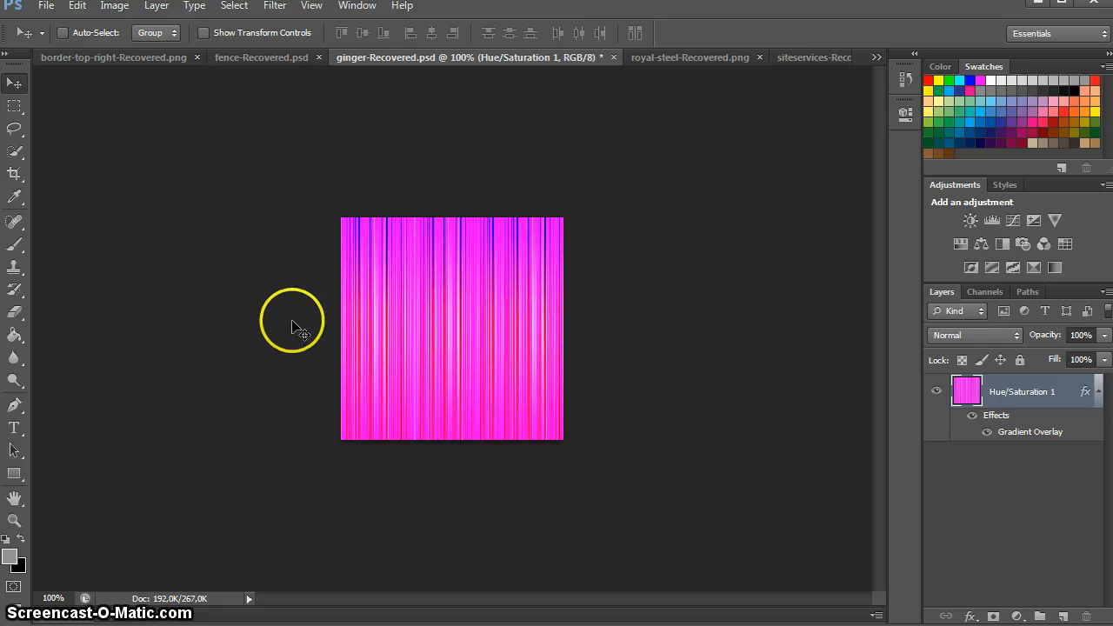
mouse_move(600, 449)
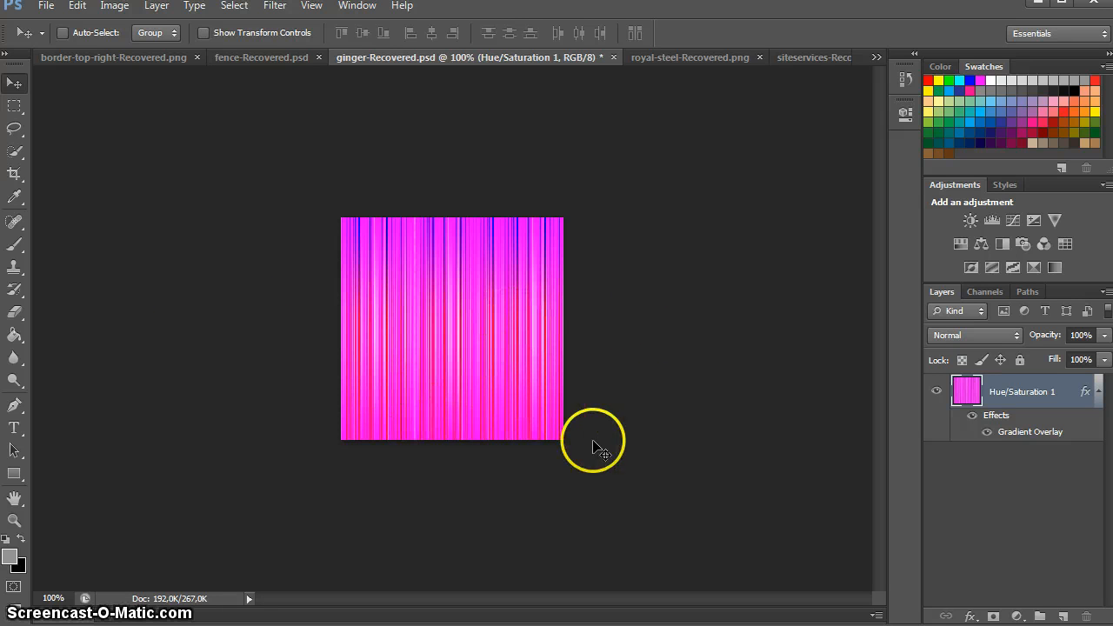
mouse_move(233, 434)
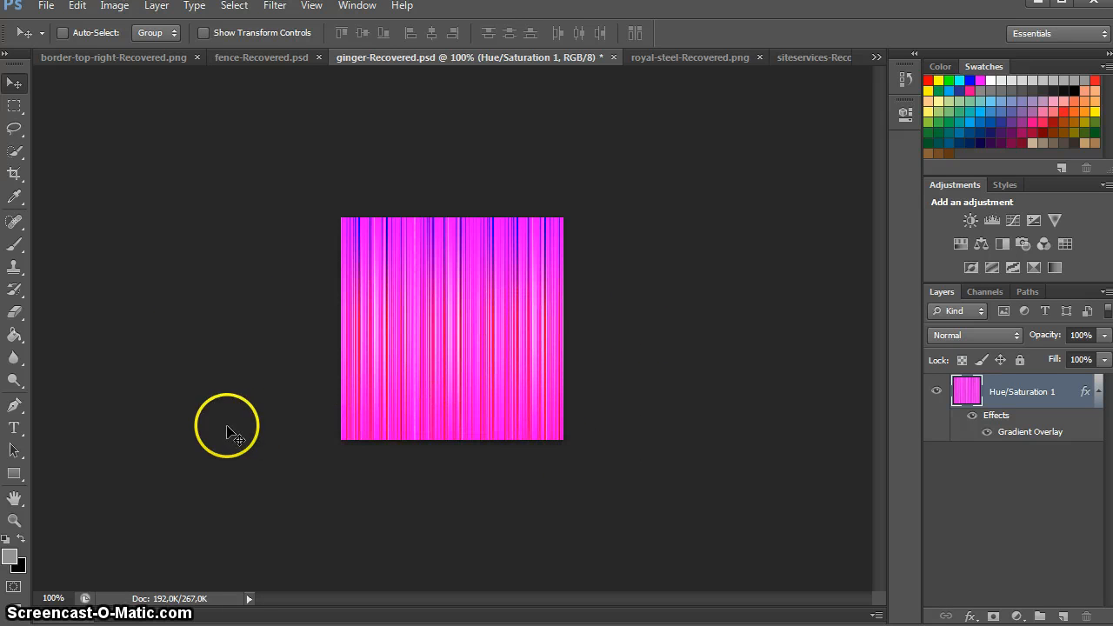
mouse_move(487, 438)
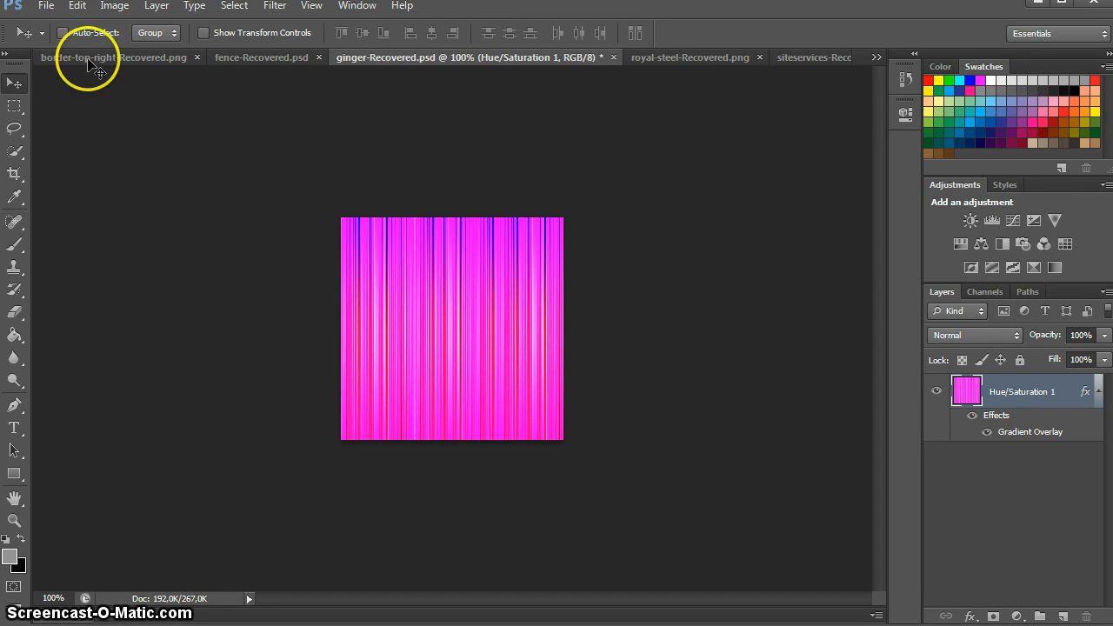
Step: Save the striped texture as pink1.psd inside a newly created folder, accepting the compatibility notice
click(45, 7)
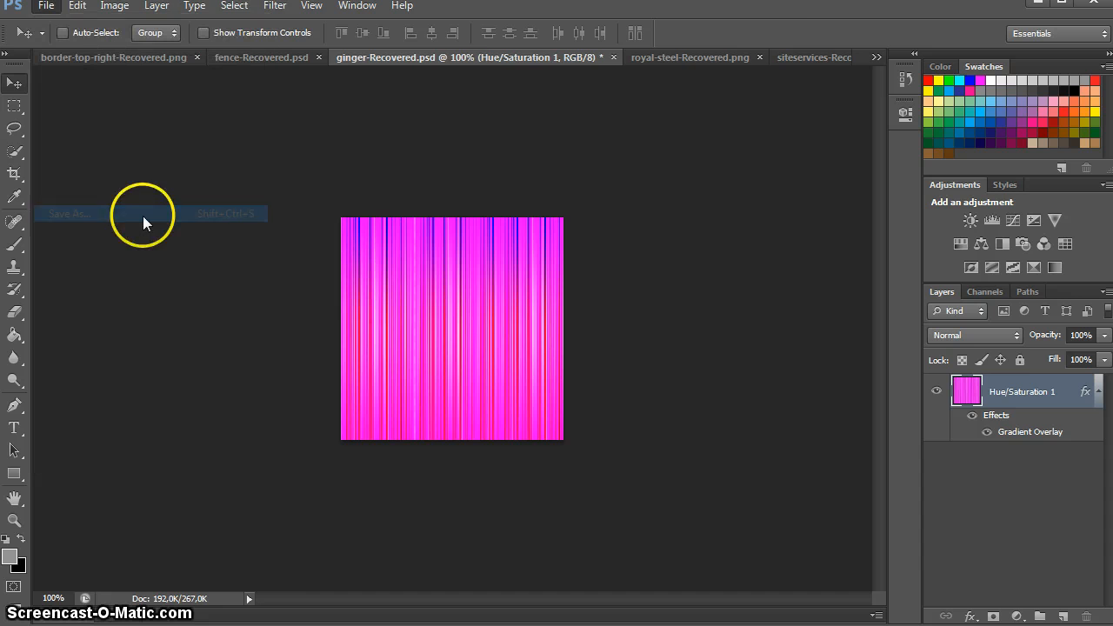
click(70, 214)
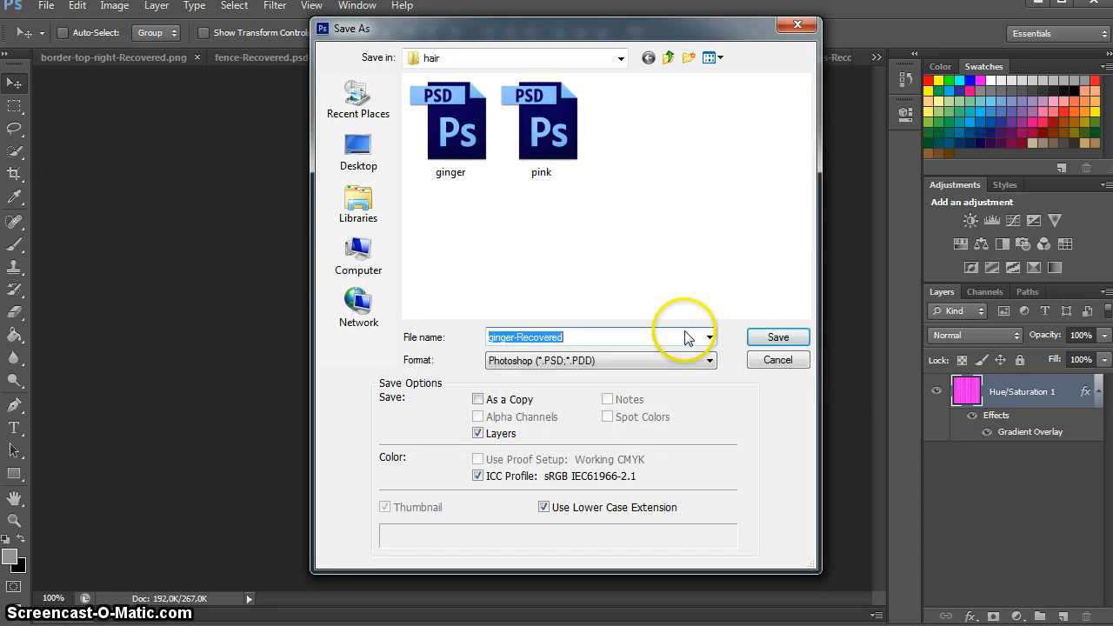
right_click(694, 198)
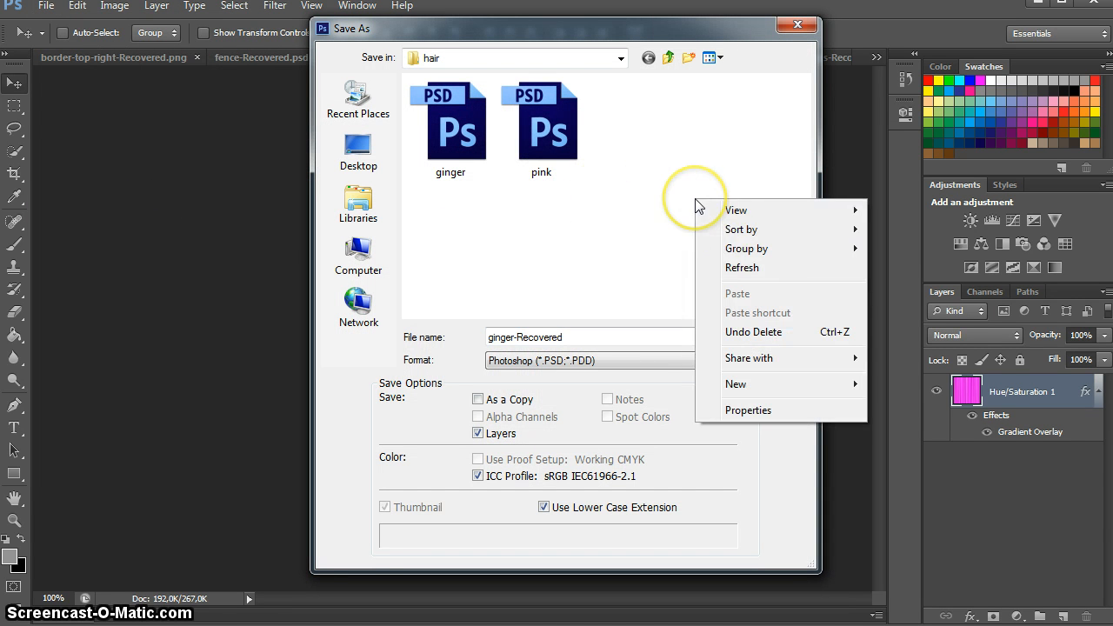
mouse_move(766, 383)
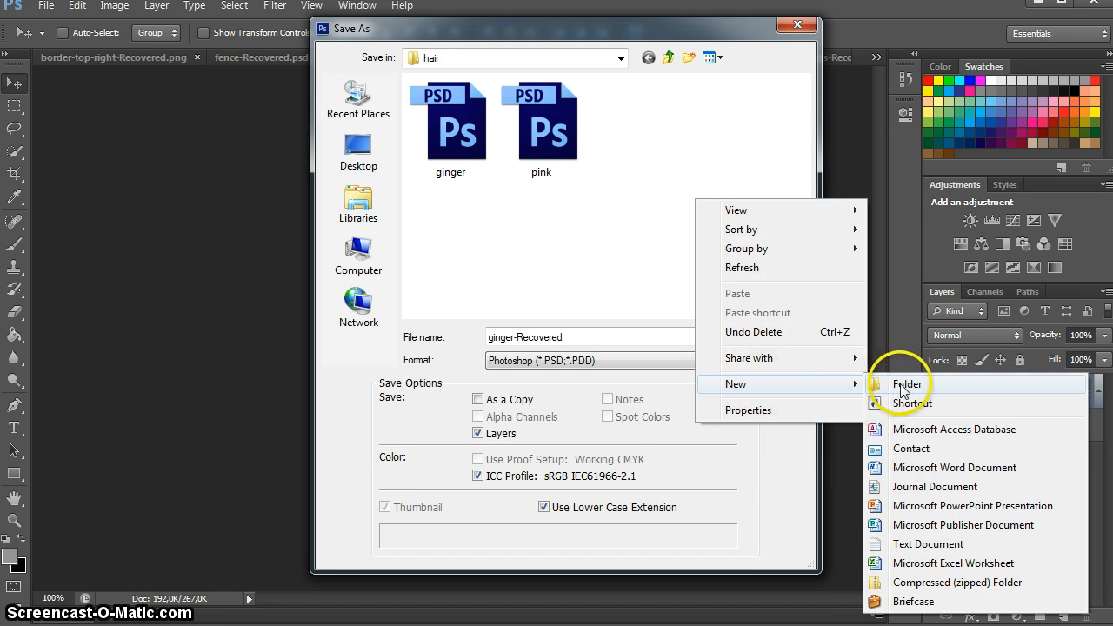
click(908, 385)
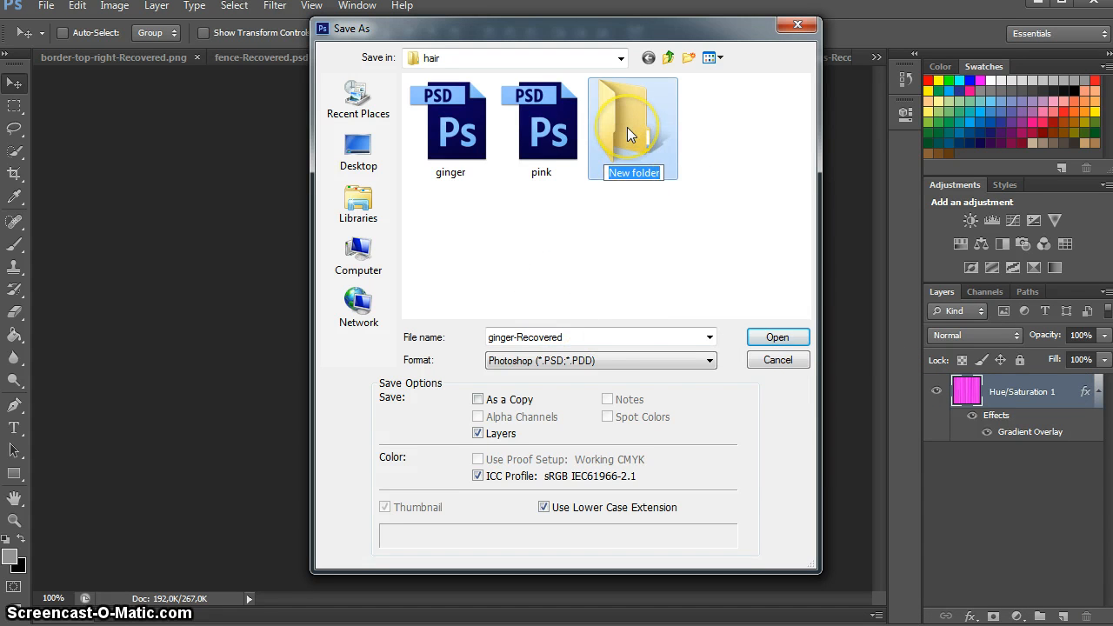
double_click(634, 129)
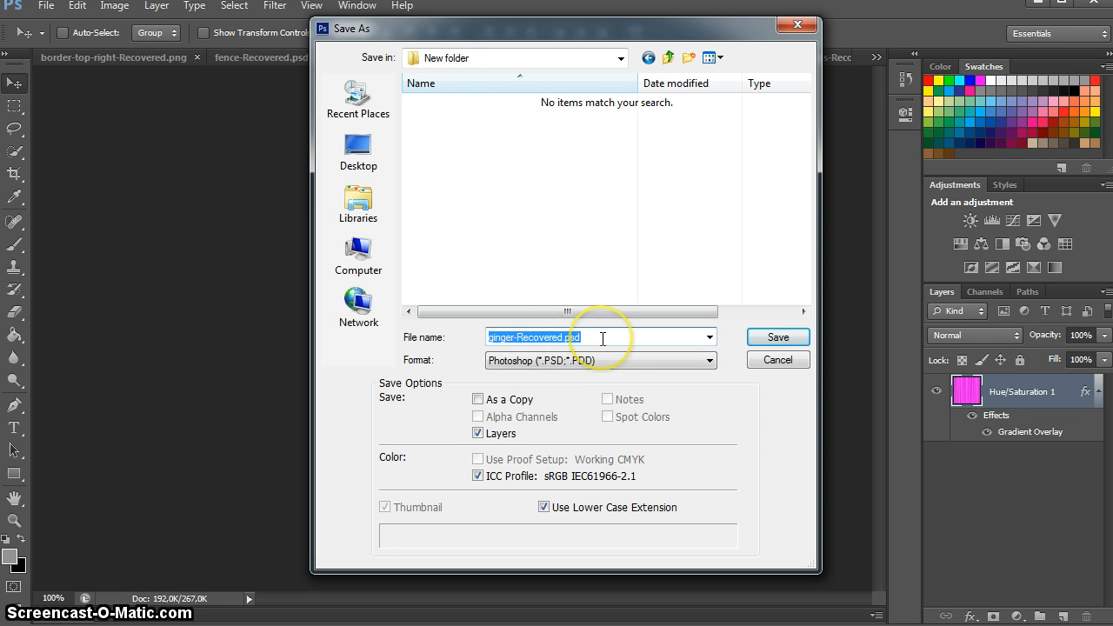
text(pink1)
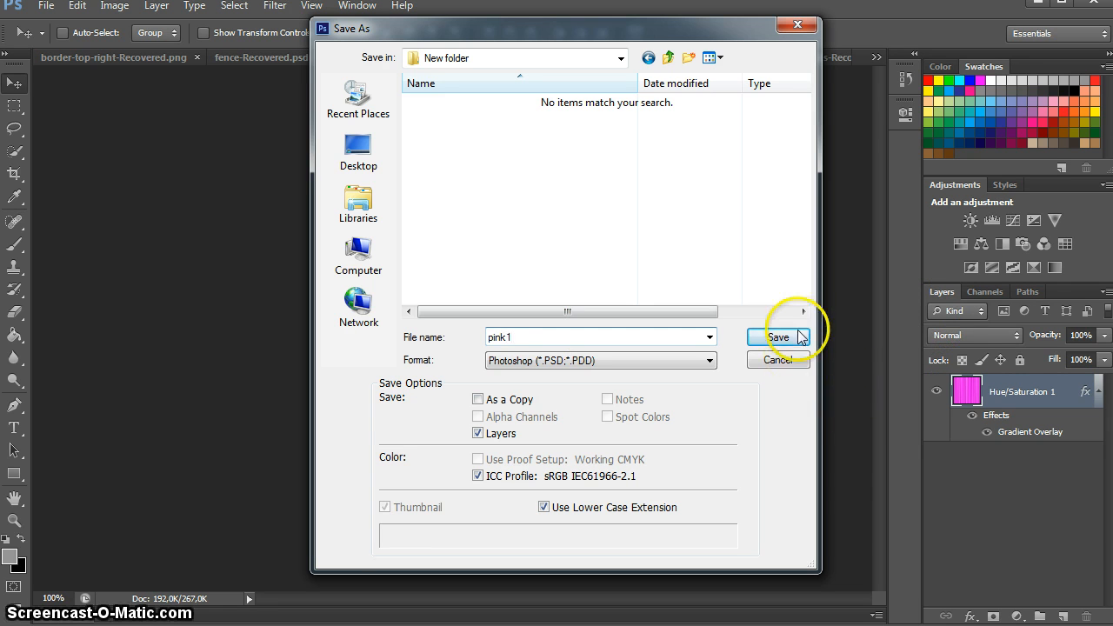
click(777, 338)
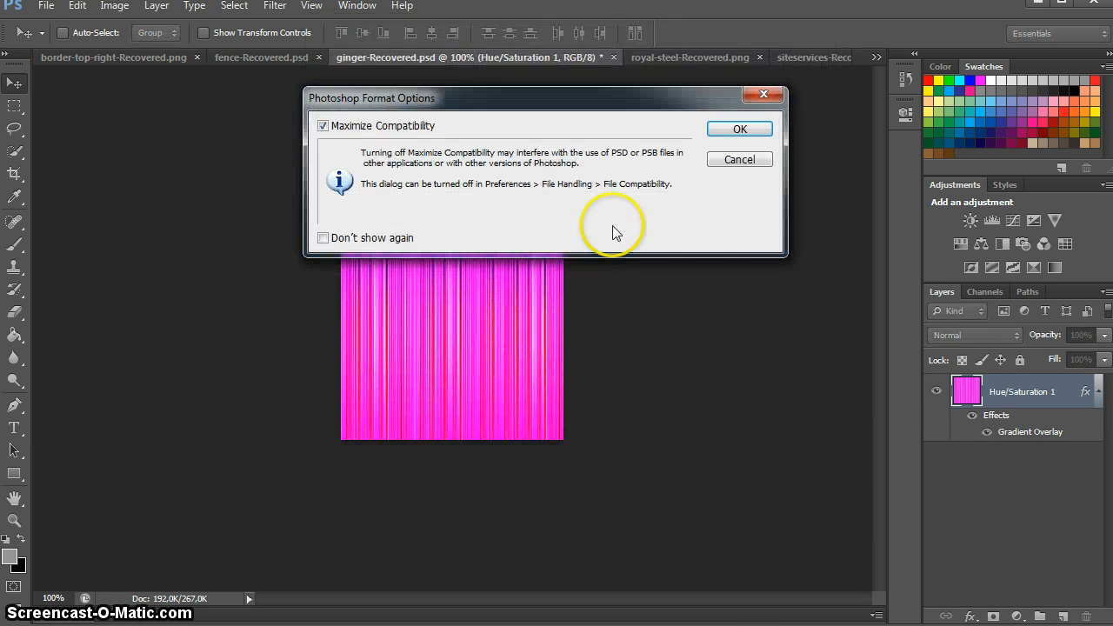
click(738, 129)
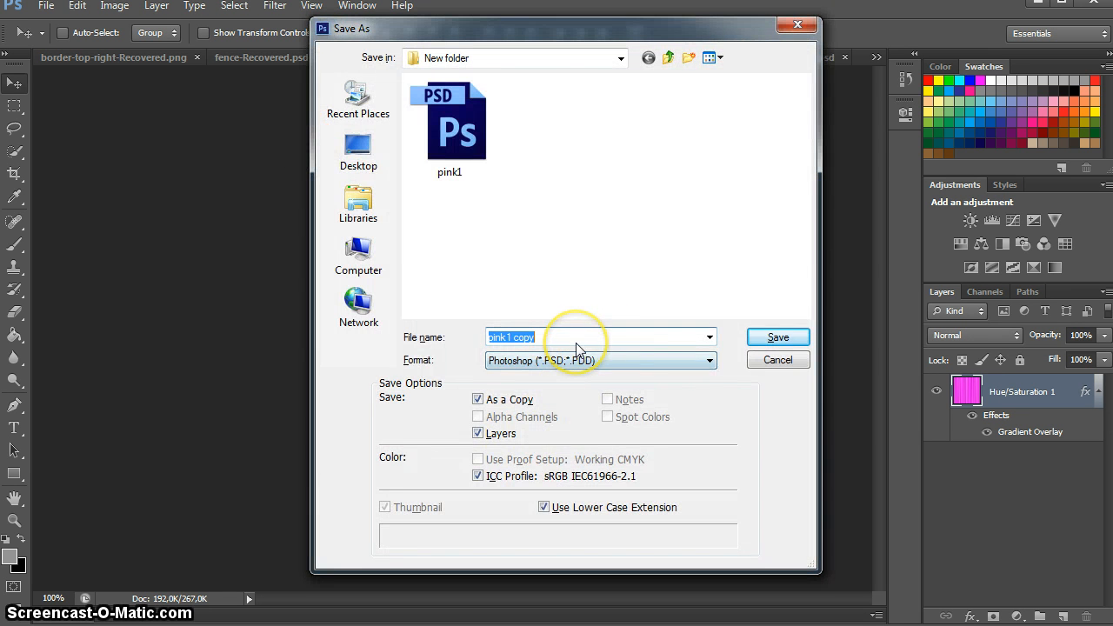
Step: Start a second Save As for a pink1 copy with the format set to JPEG
click(574, 337)
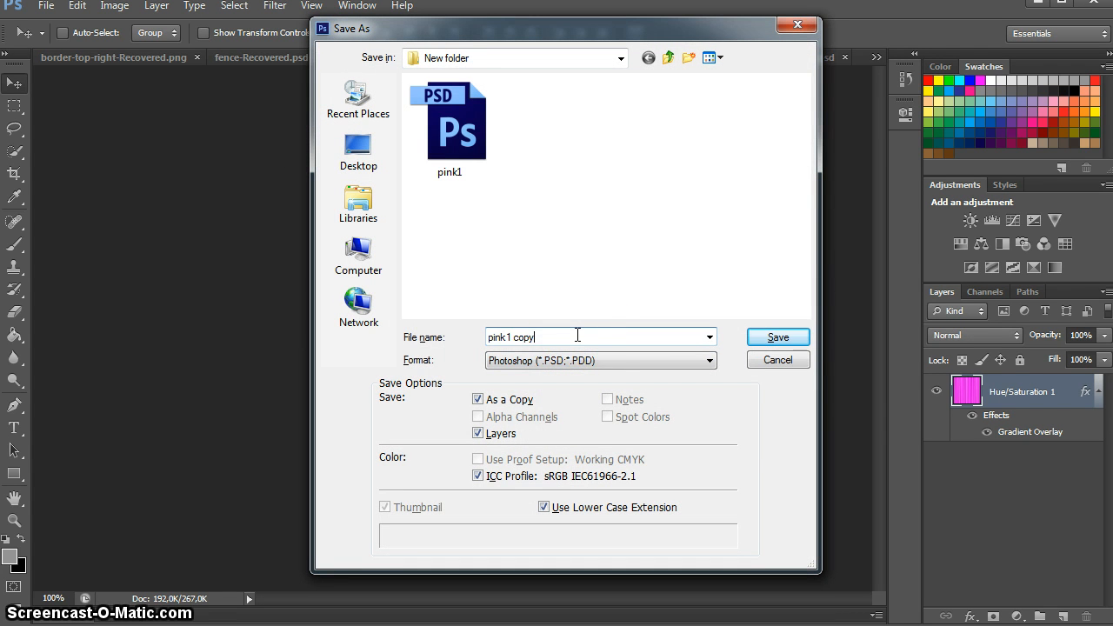
click(710, 338)
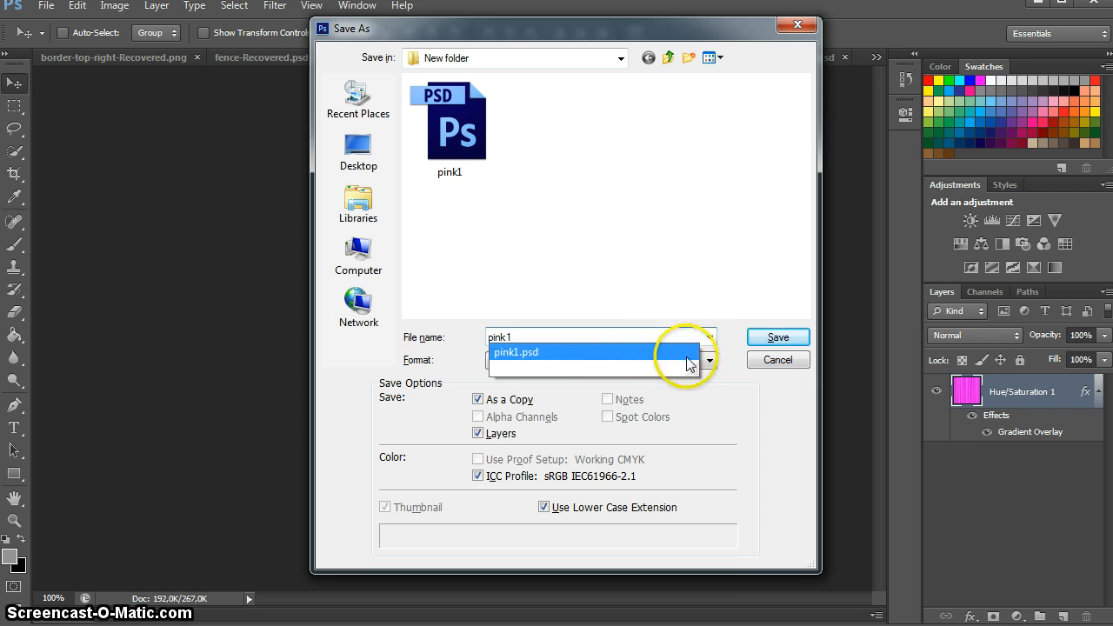
click(710, 360)
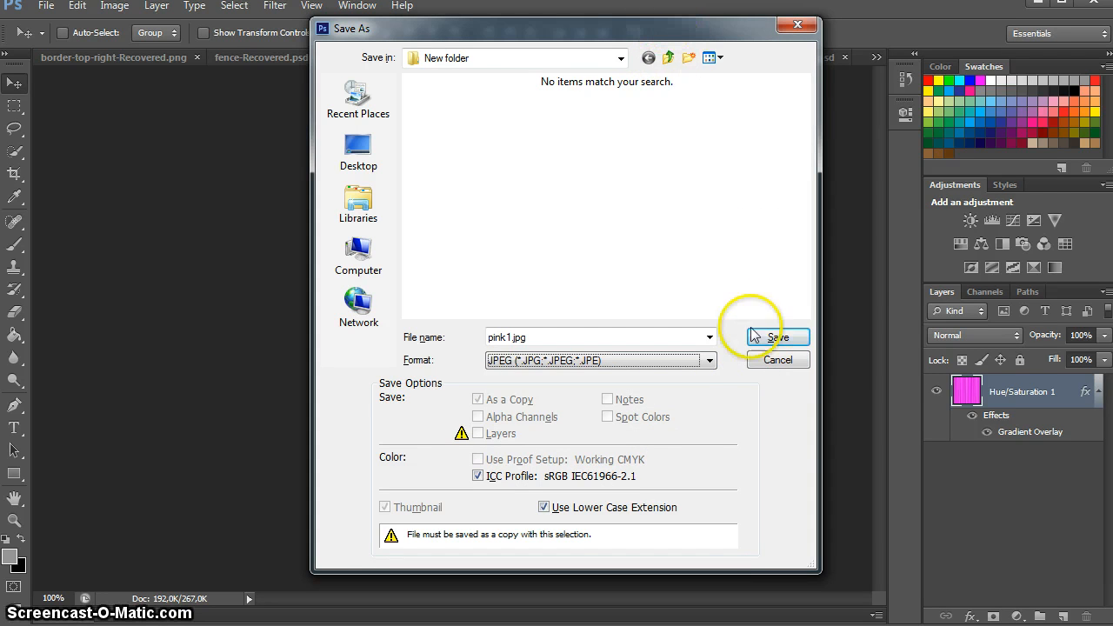
Step: Save the pink1 JPEG copy with the quality slider at Maximum
click(772, 337)
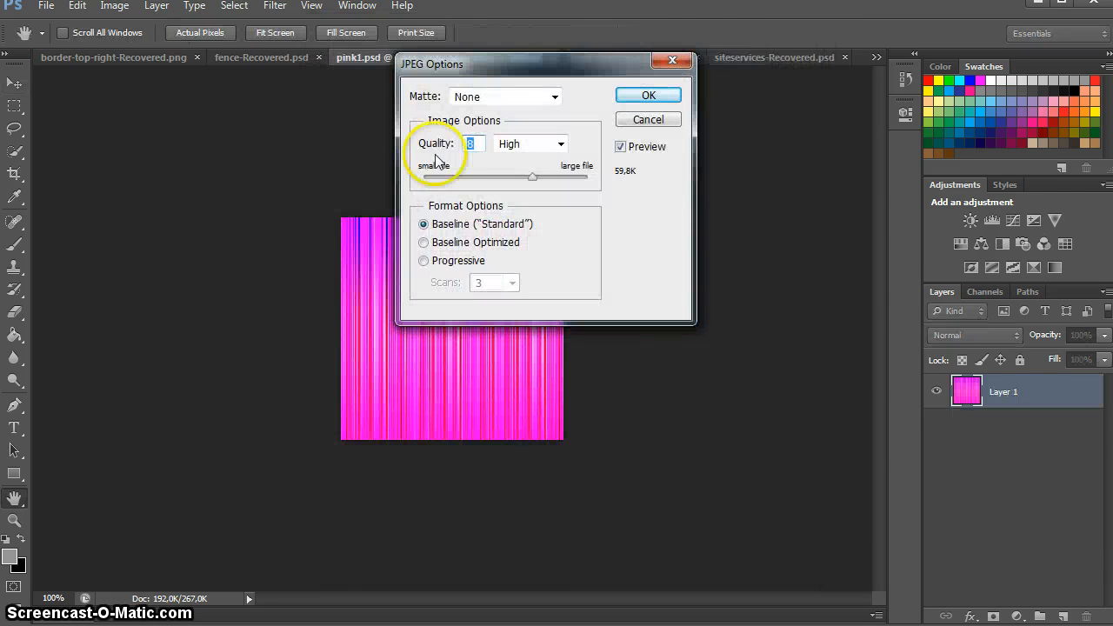
drag(532, 177, 539, 177)
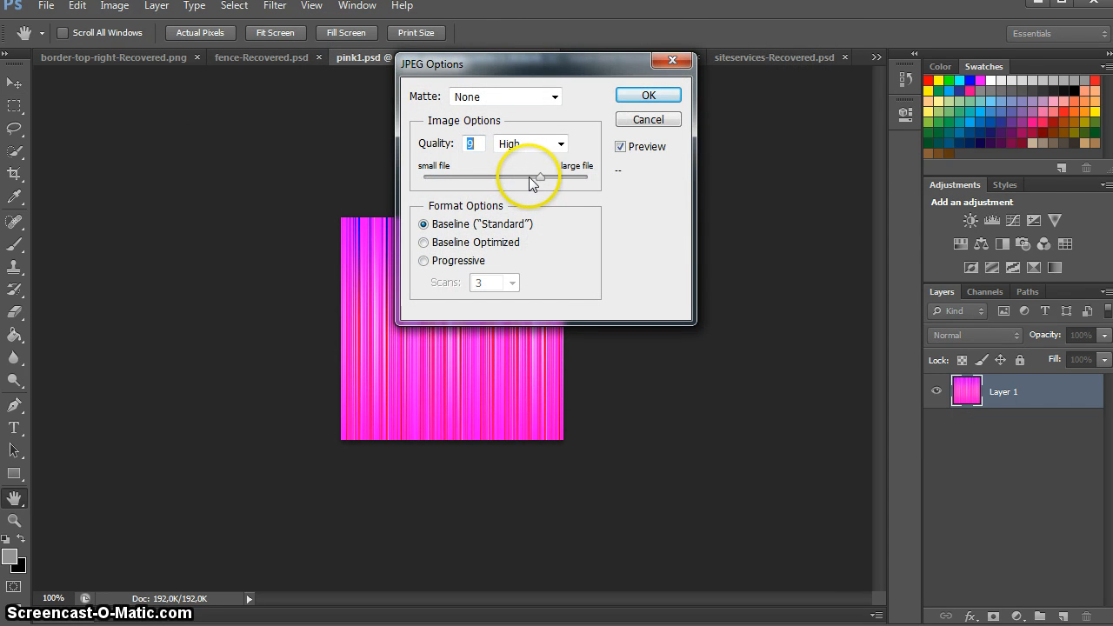
drag(536, 177, 588, 177)
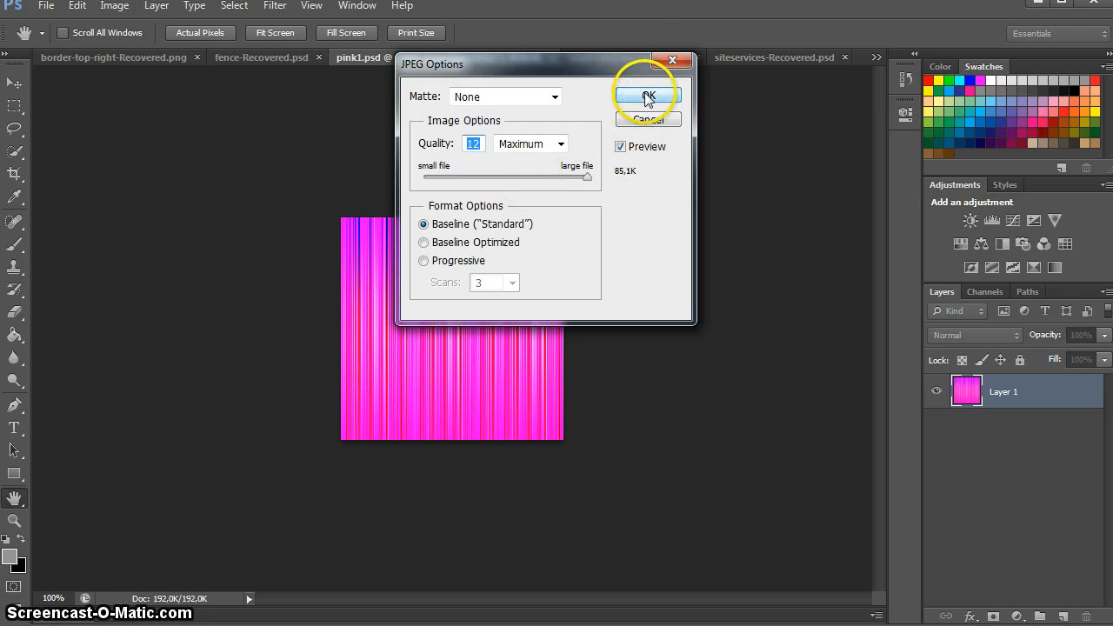
click(647, 96)
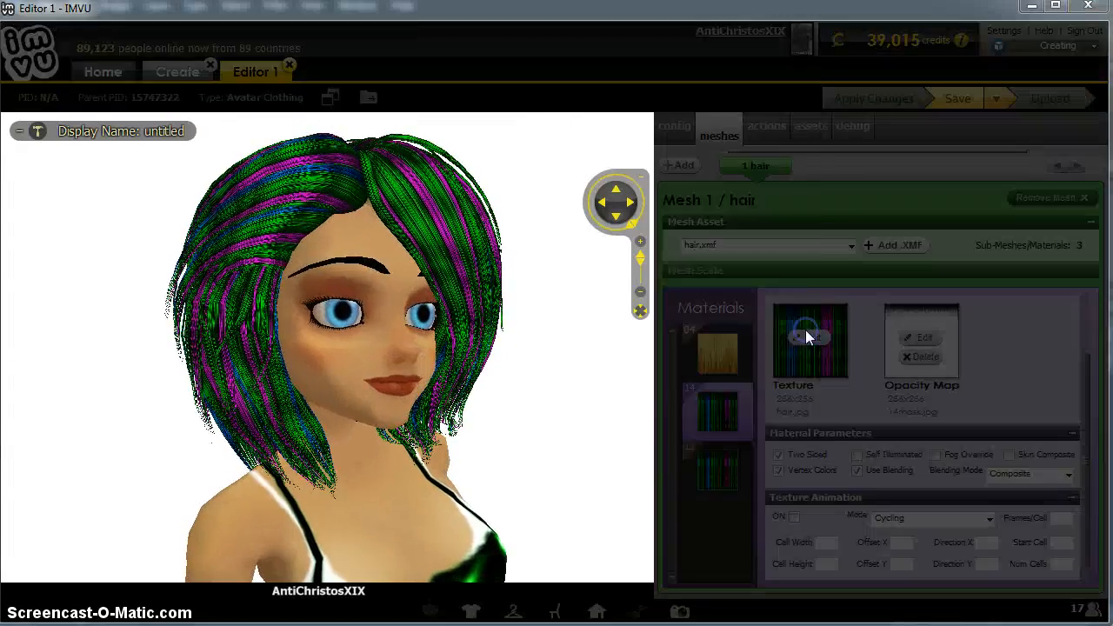
Step: Load pink1 into the hair texture slot and apply the change so the avatar's hair turns pink
click(924, 338)
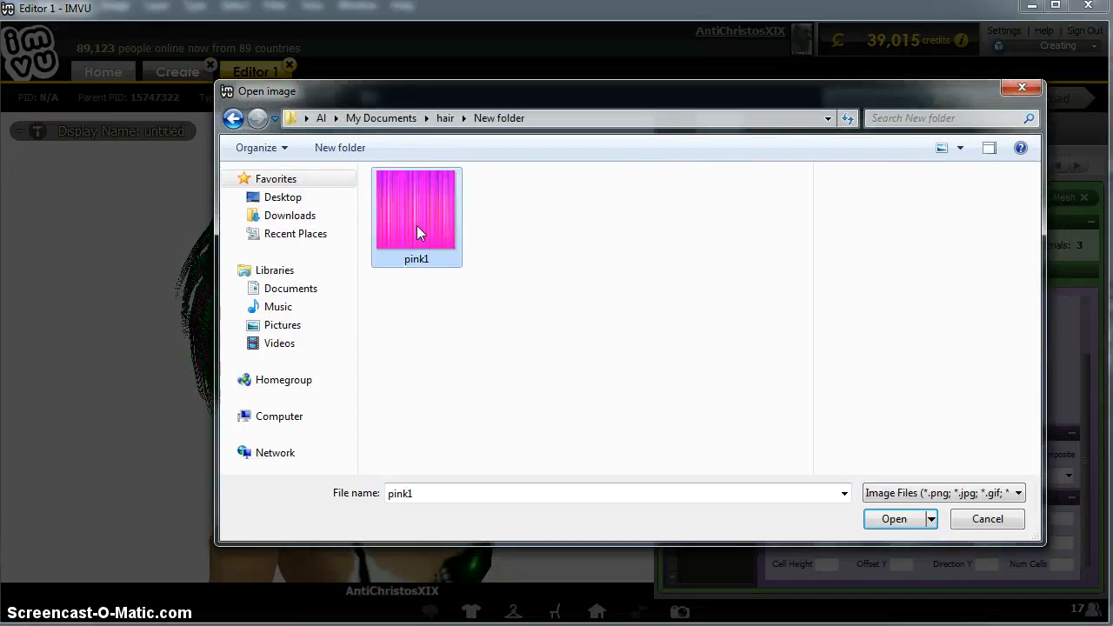
click(894, 519)
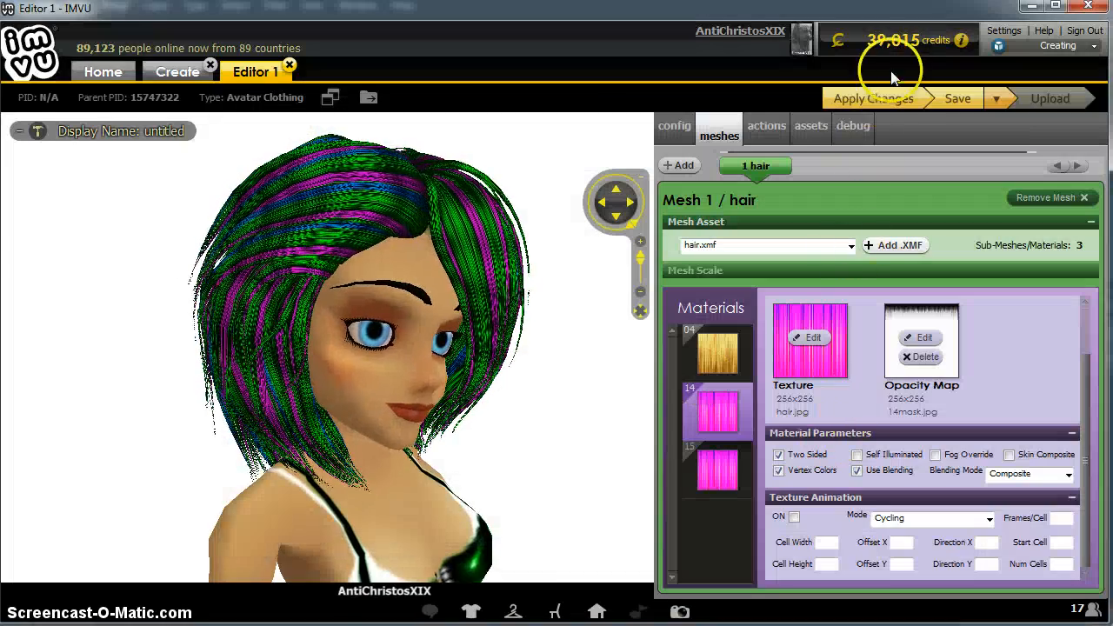
click(873, 98)
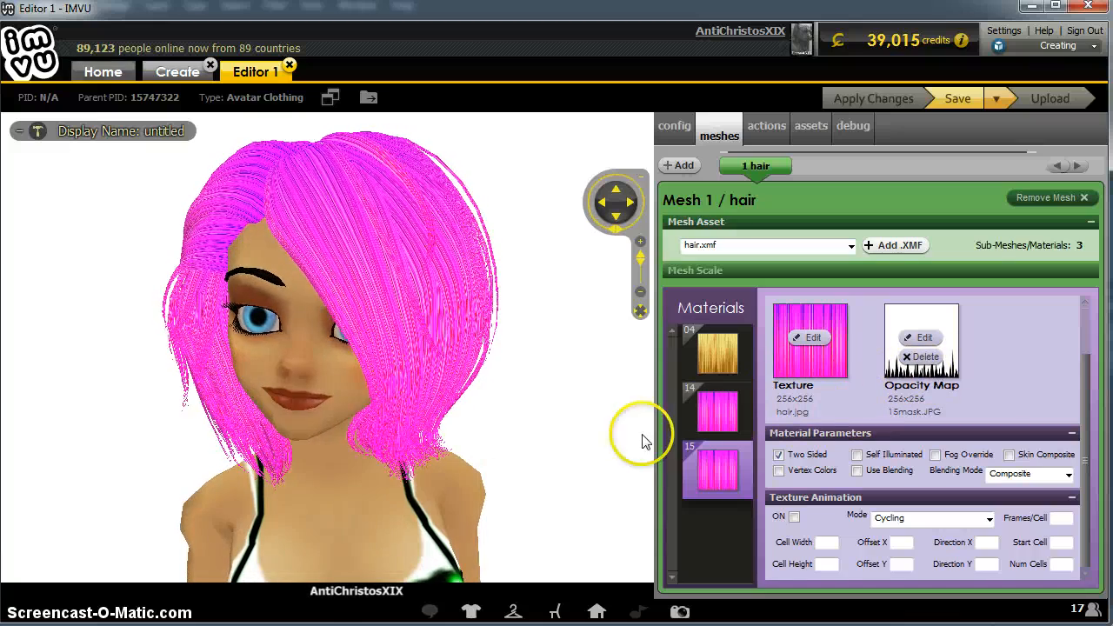
click(717, 449)
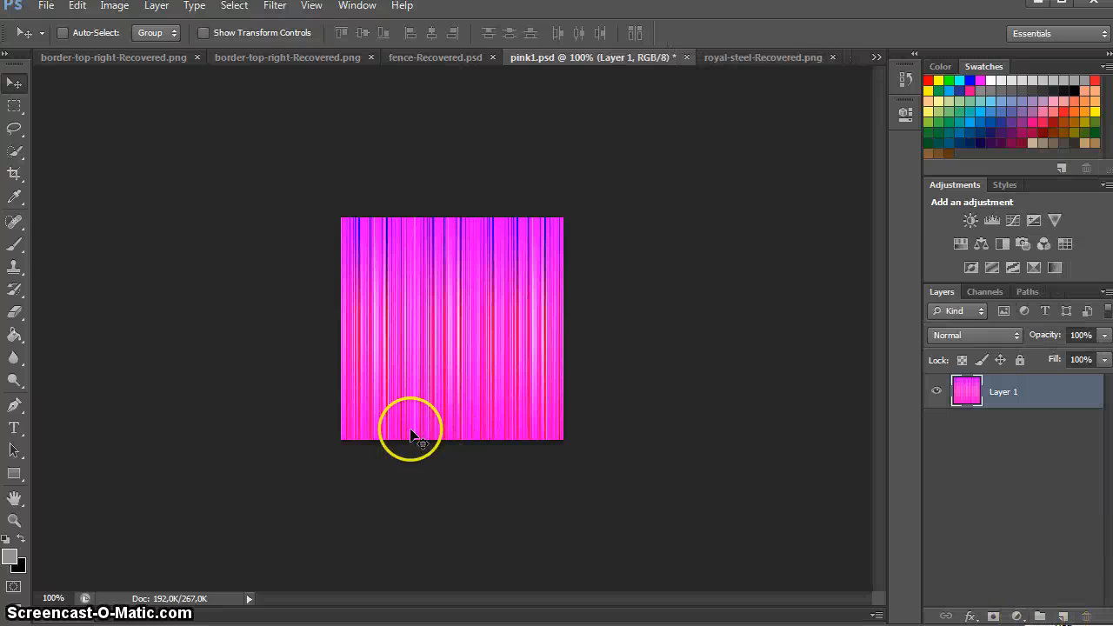
mouse_move(921, 599)
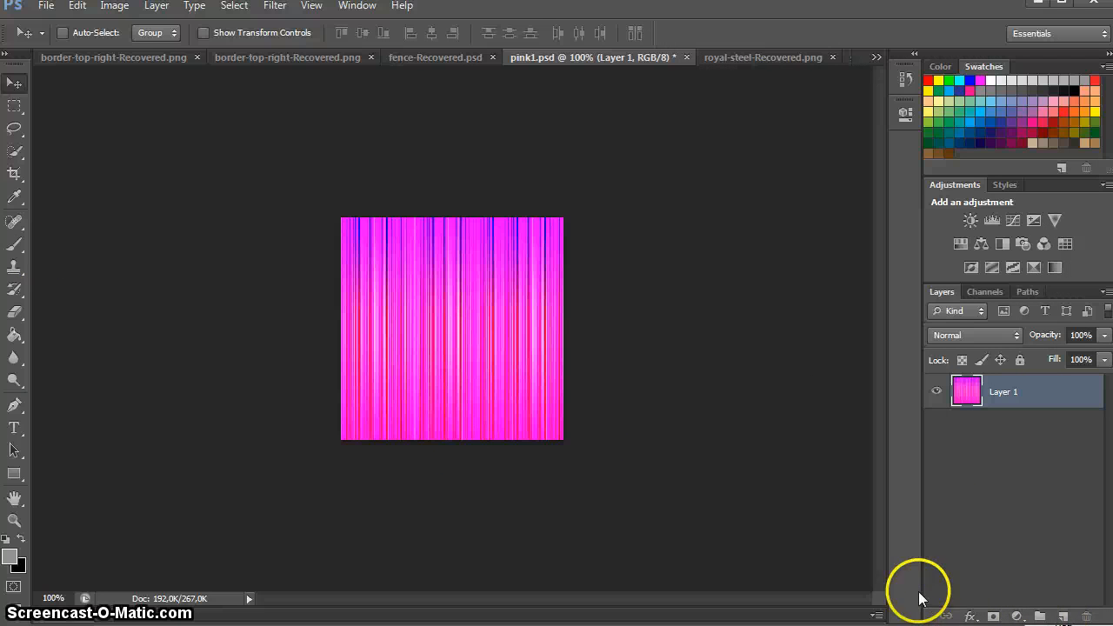
Step: Add a Gradient Overlay layer style blended as Overlay and bring up its gradient for editing
click(971, 616)
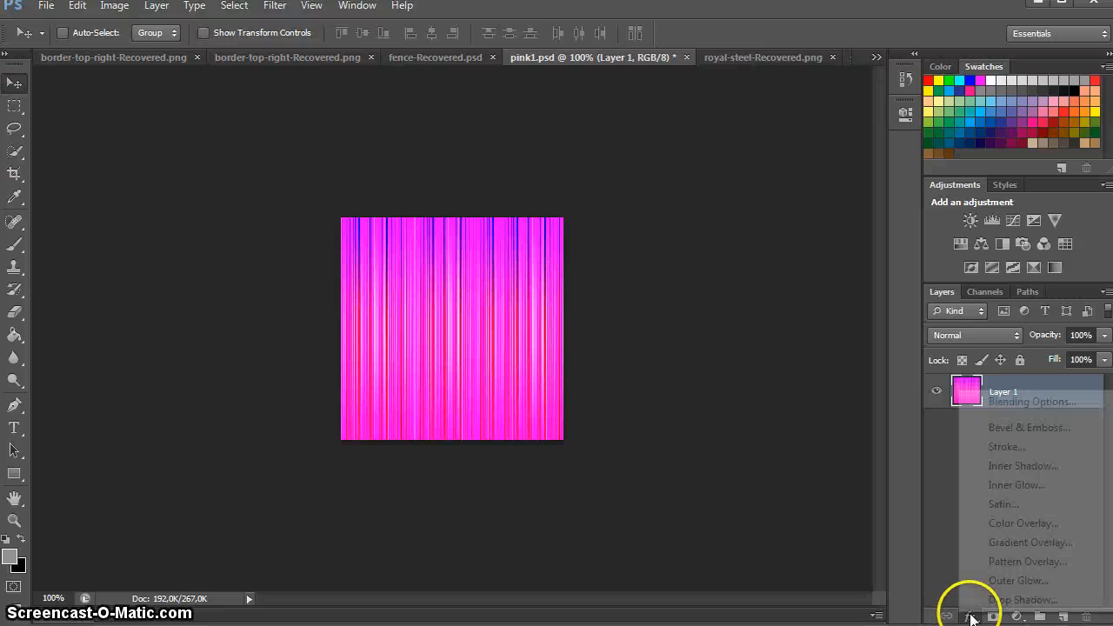
mouse_move(998, 550)
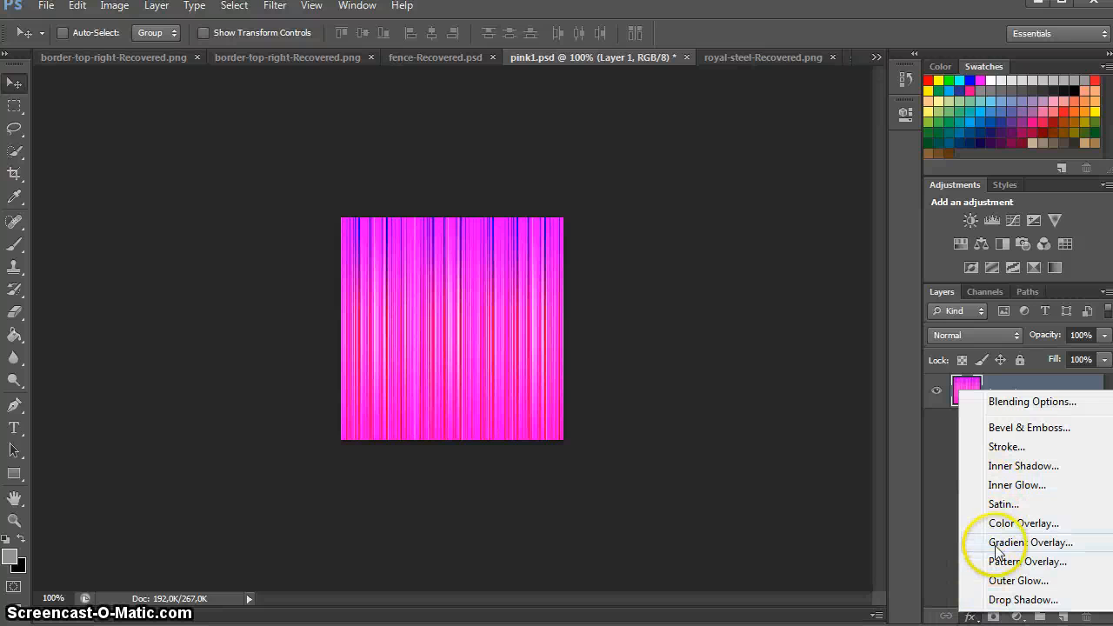
click(1032, 542)
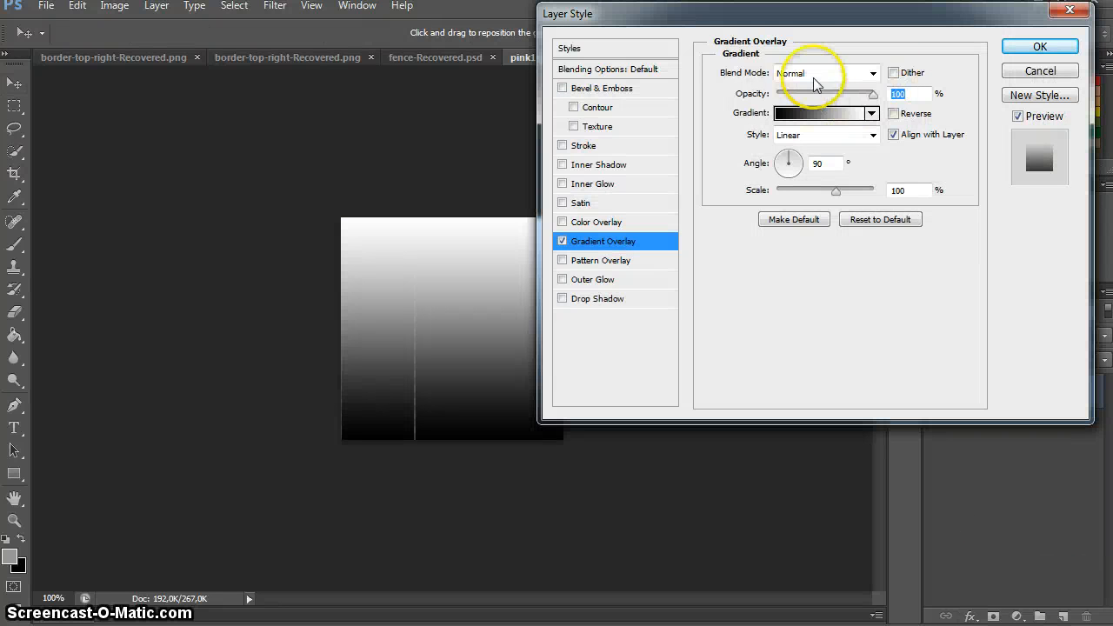
click(827, 73)
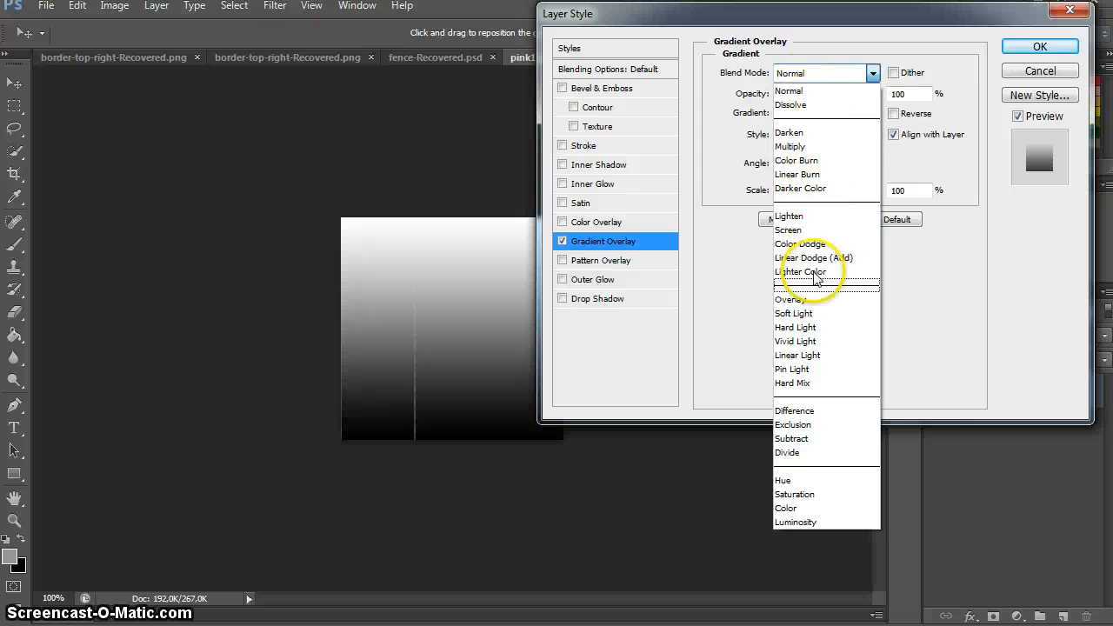
click(788, 300)
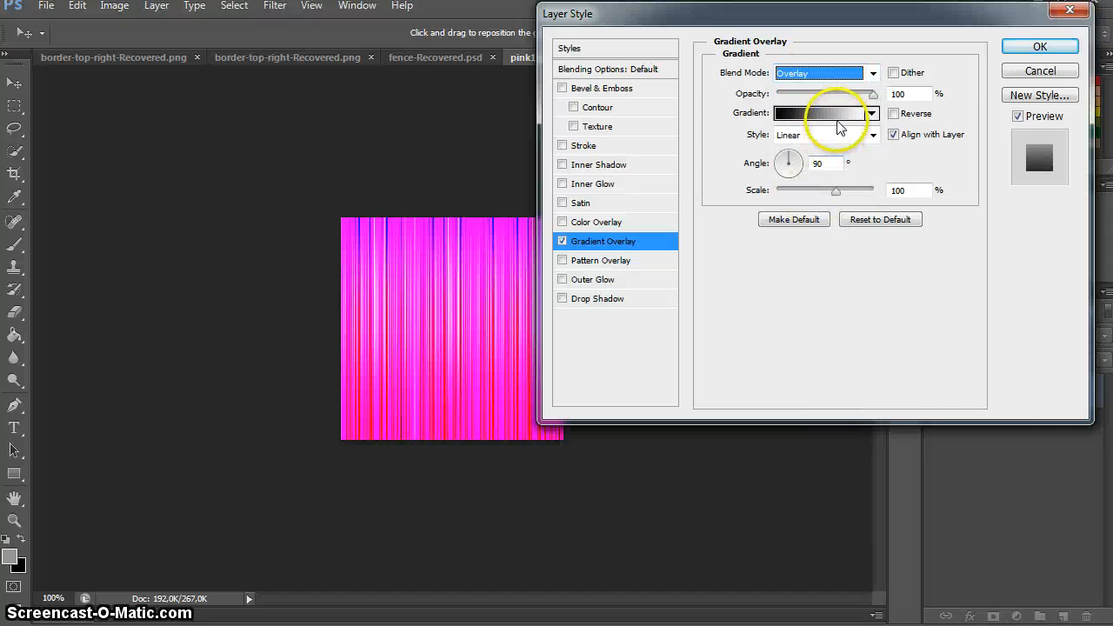
click(818, 113)
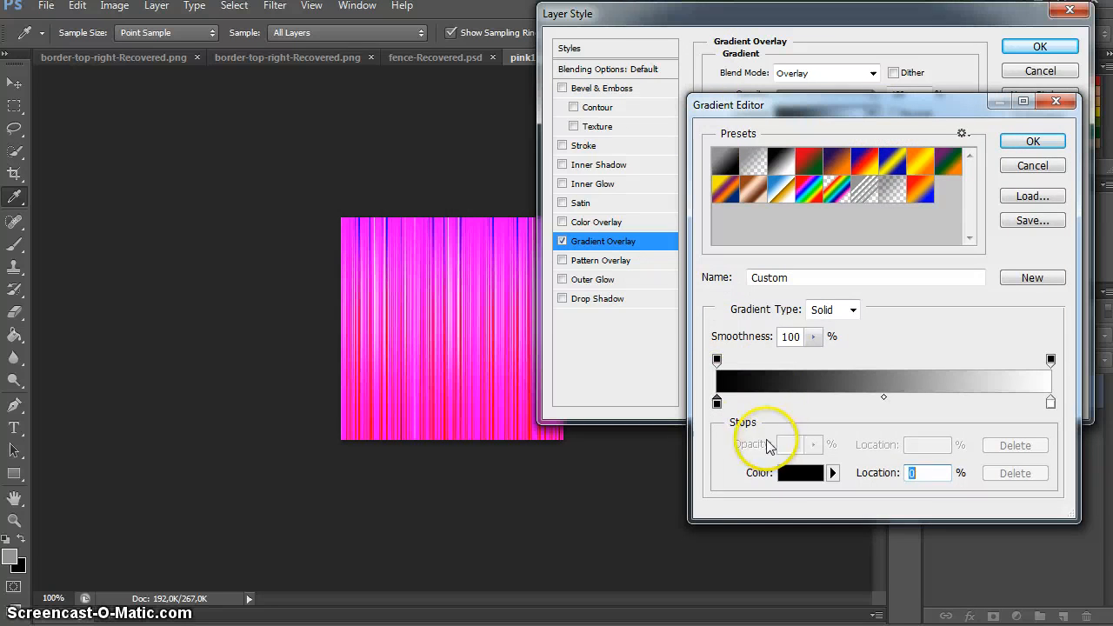
Step: Colour the first and last gradient stops a very dark grey
click(799, 473)
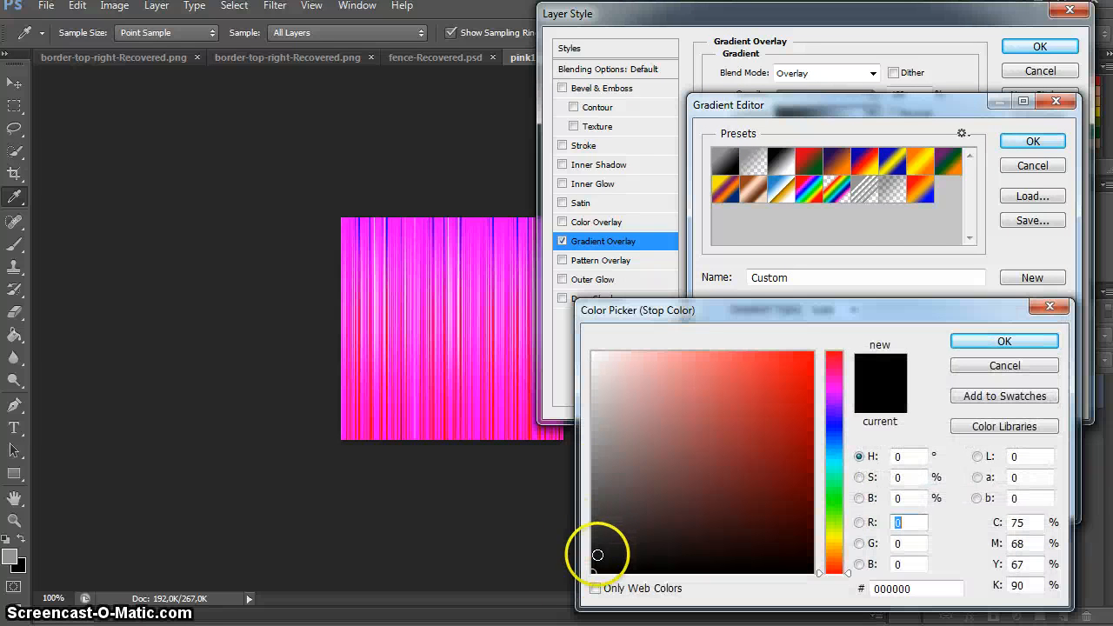
click(592, 546)
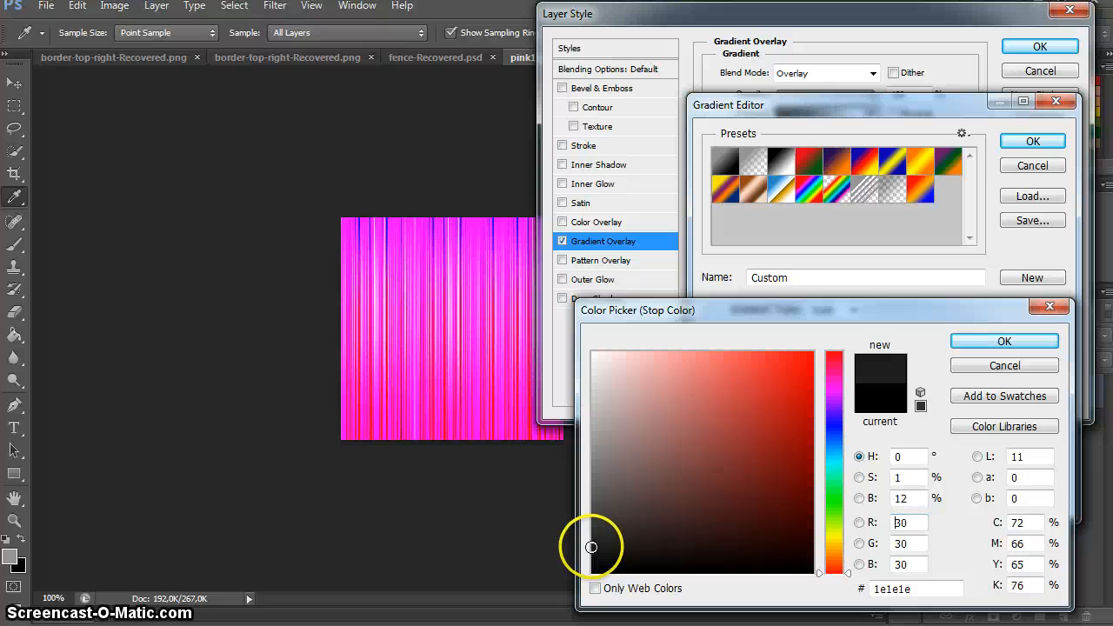
click(1005, 339)
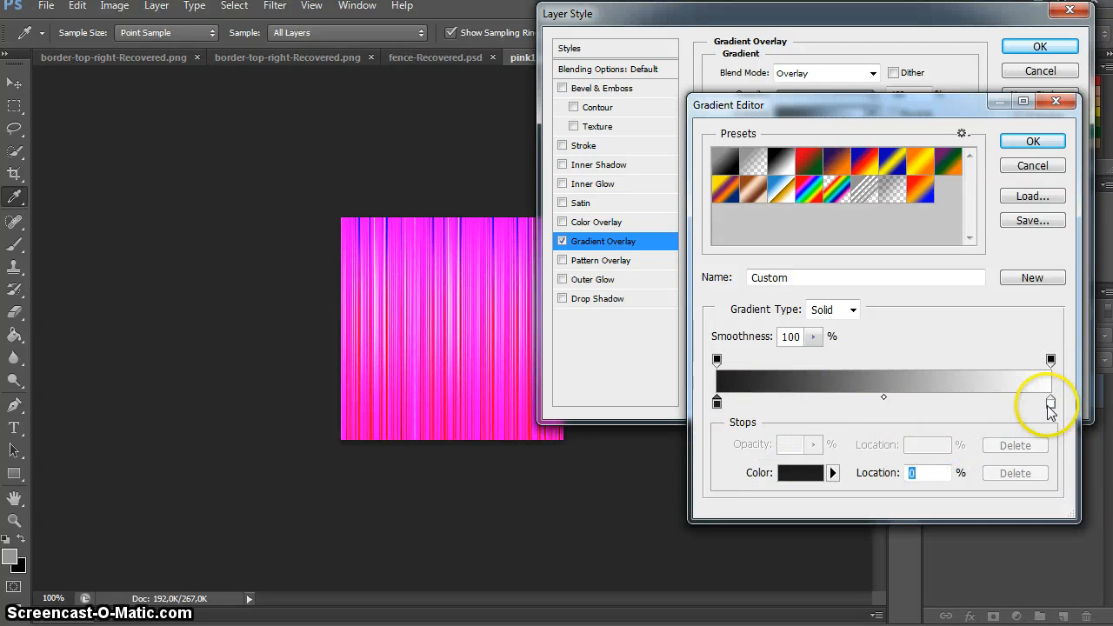
click(1051, 402)
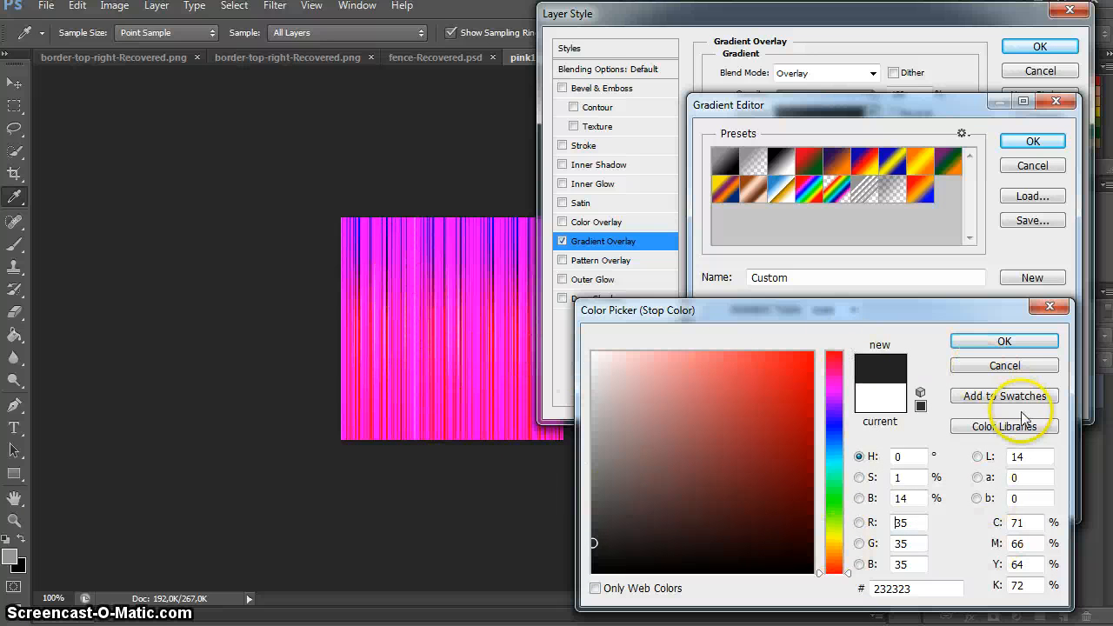
click(1006, 339)
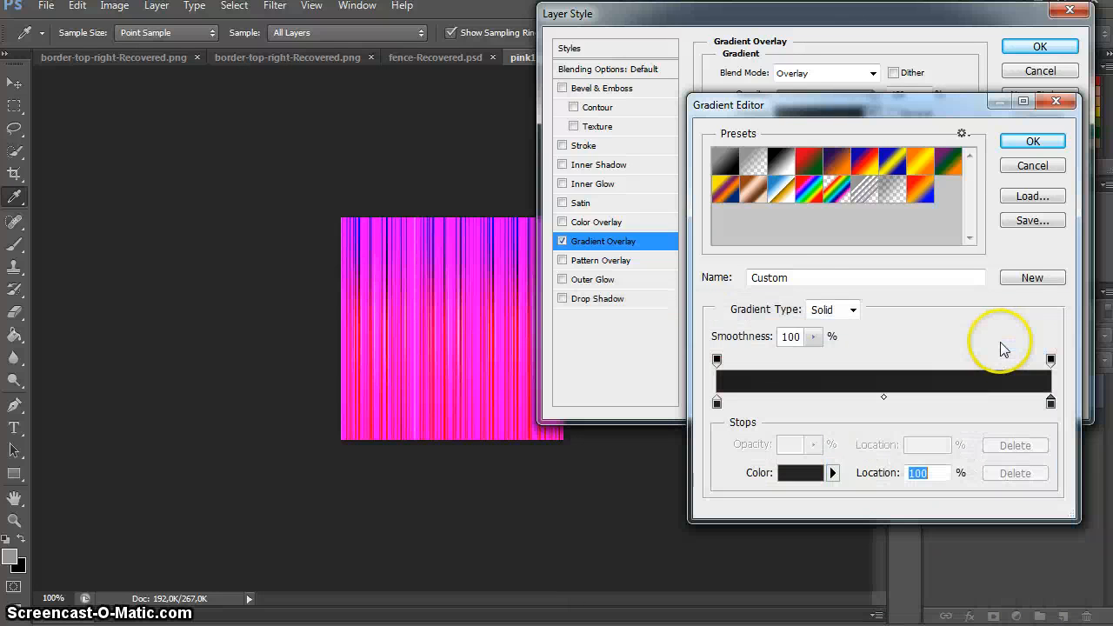
mouse_move(884, 403)
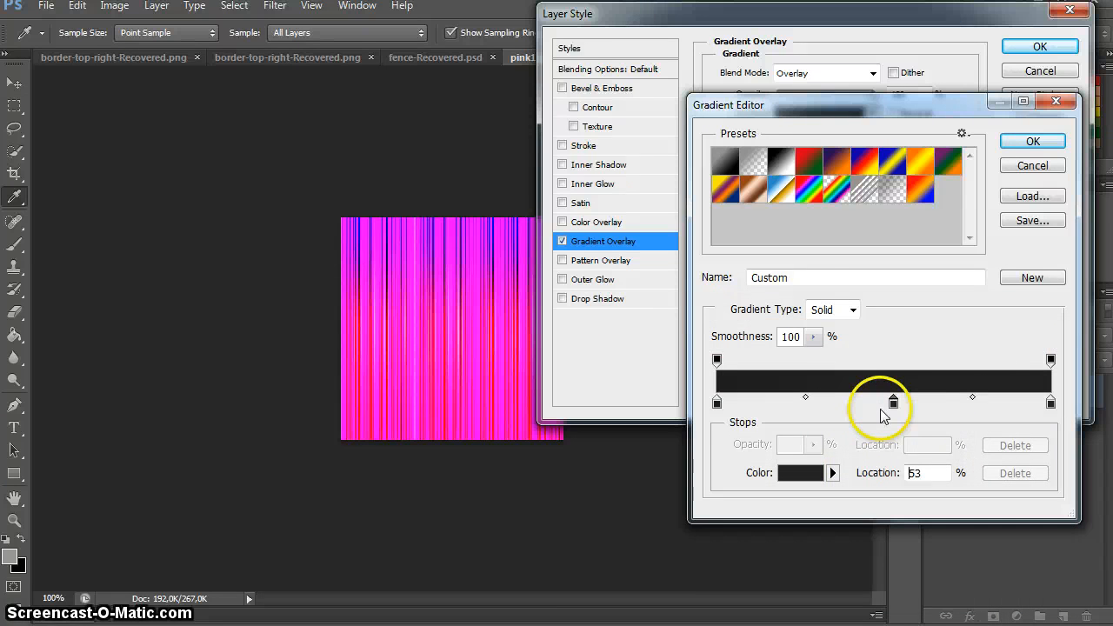
Step: Drag the colour stops to evenly spaced positions — about a quarter, the midpoint and the right third
drag(892, 404, 887, 403)
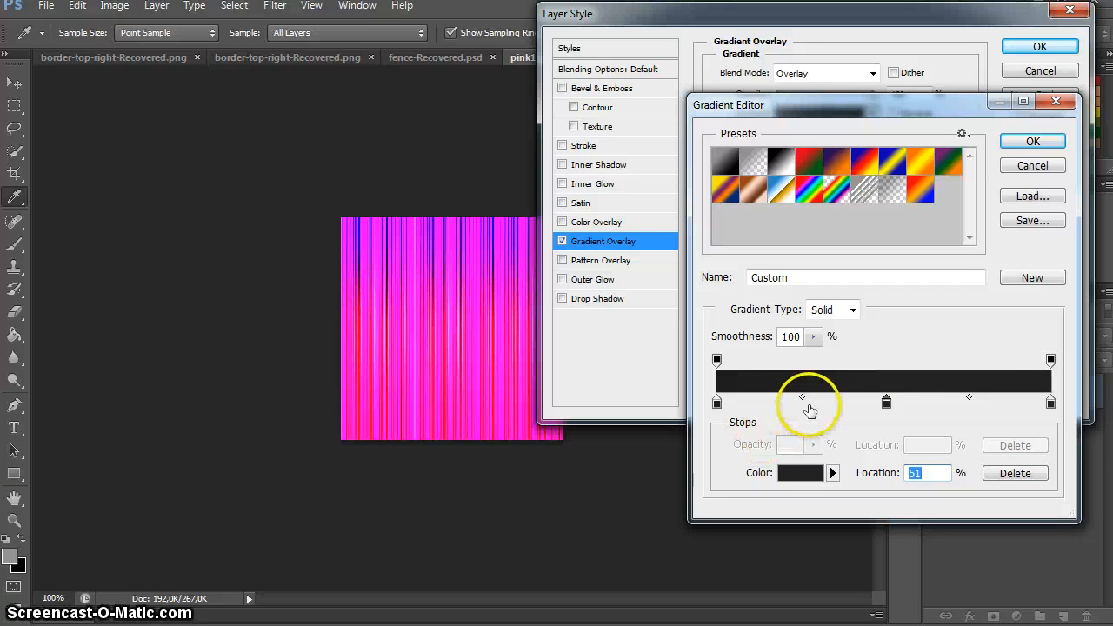
mouse_move(995, 409)
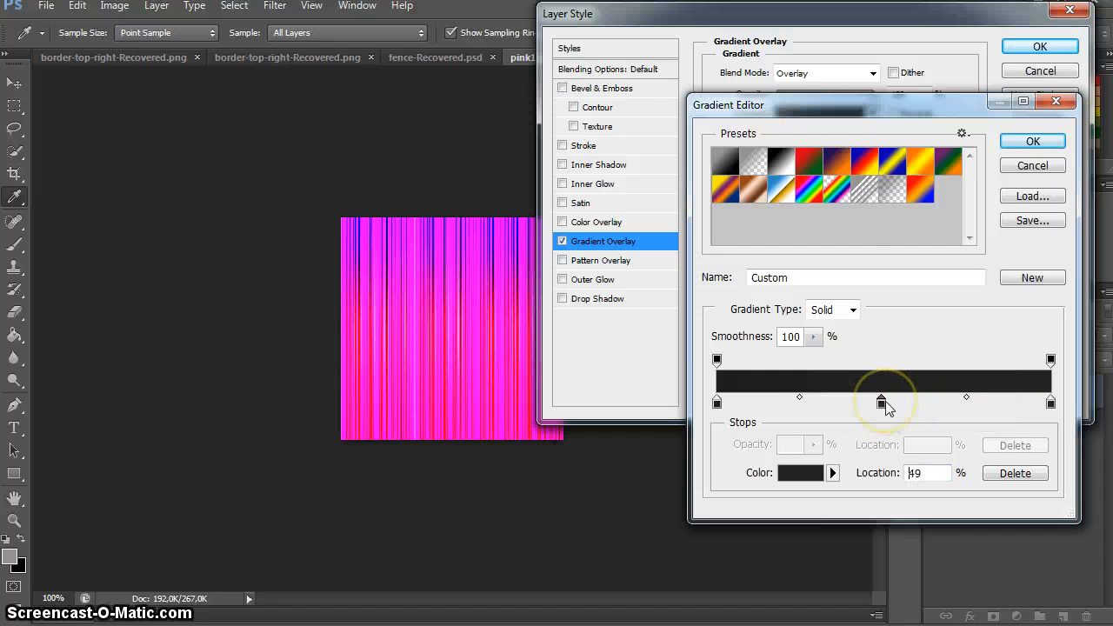
drag(886, 400, 973, 400)
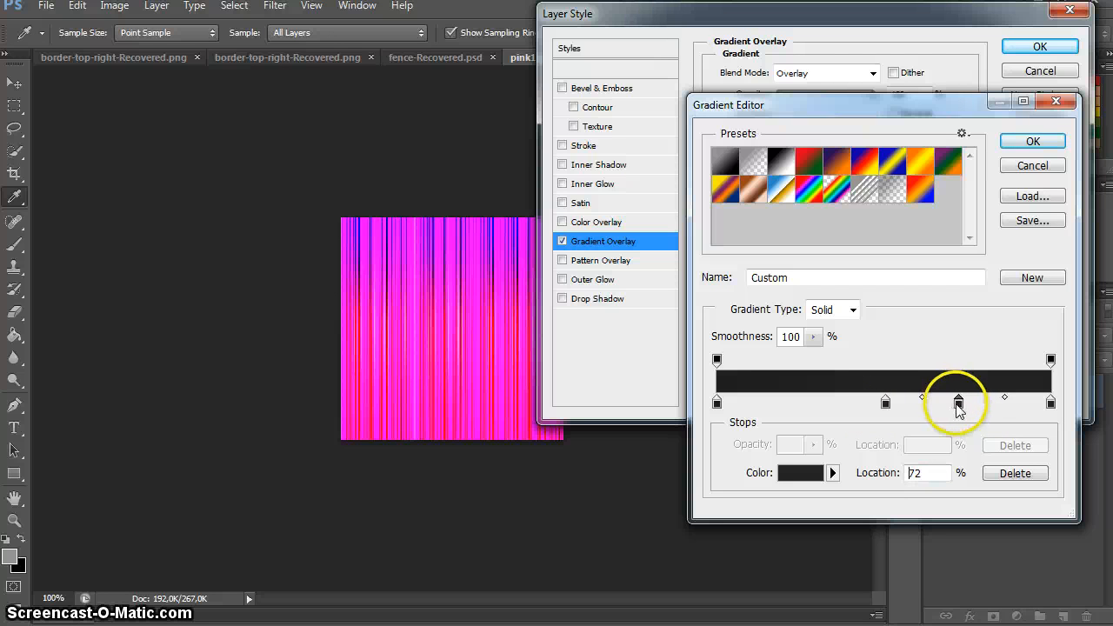
drag(957, 402, 966, 402)
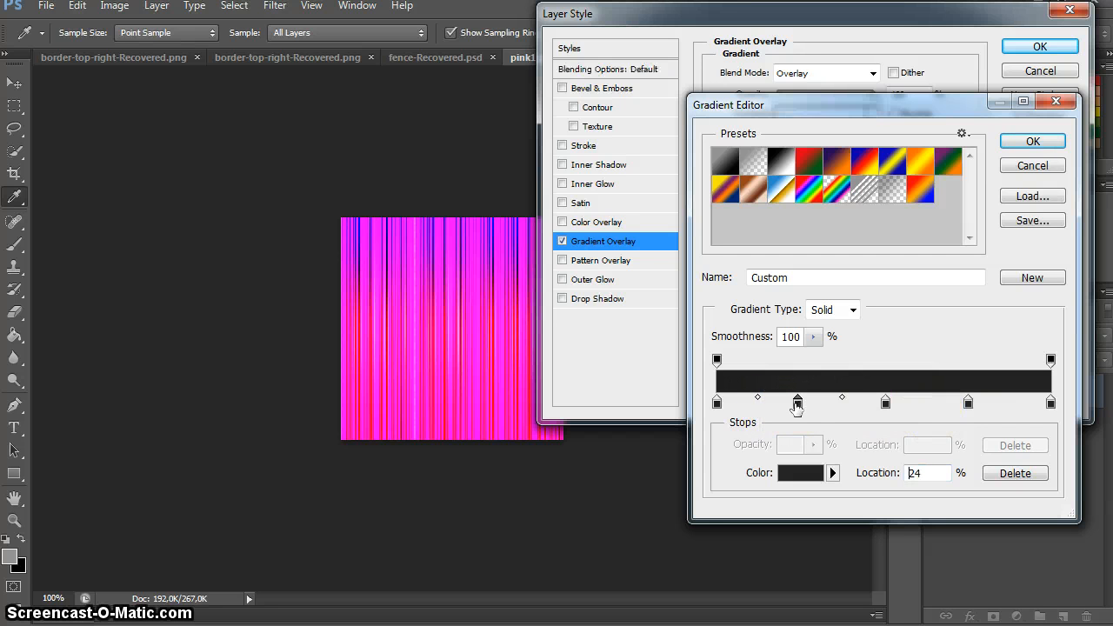
drag(796, 403, 759, 403)
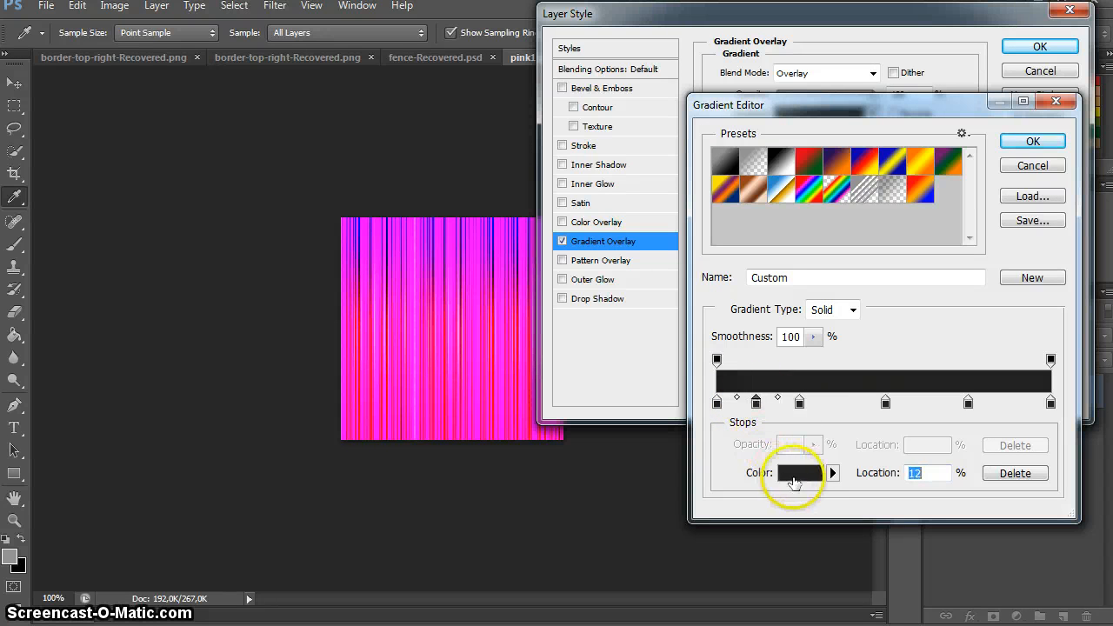
Step: Make a stop near-white, add further alternating white/black stops and accept the finished custom gradient
click(794, 474)
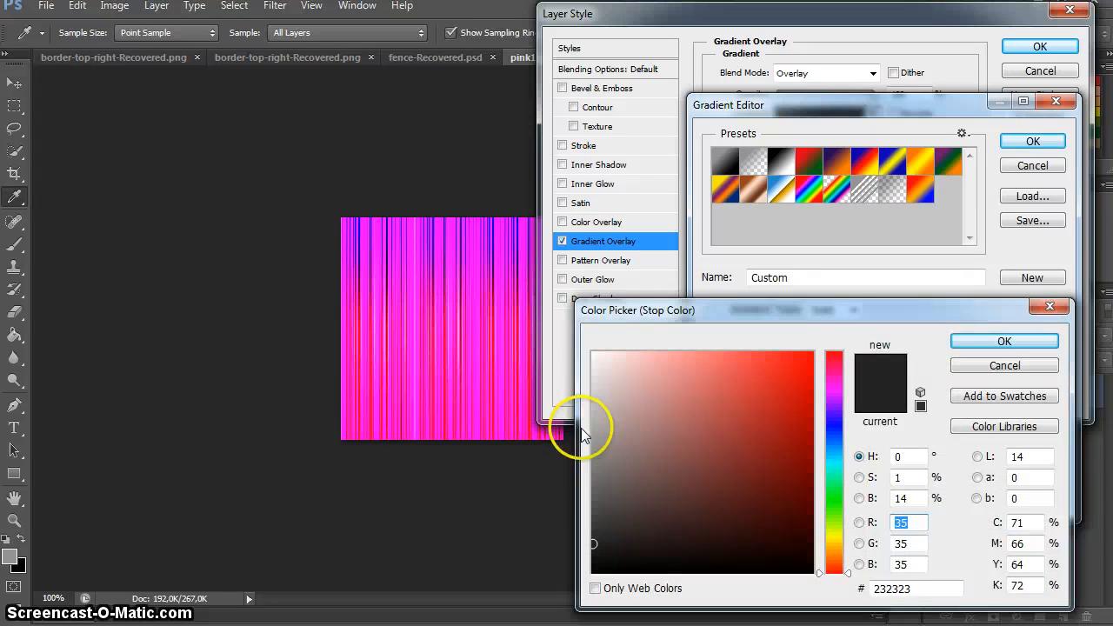
click(592, 353)
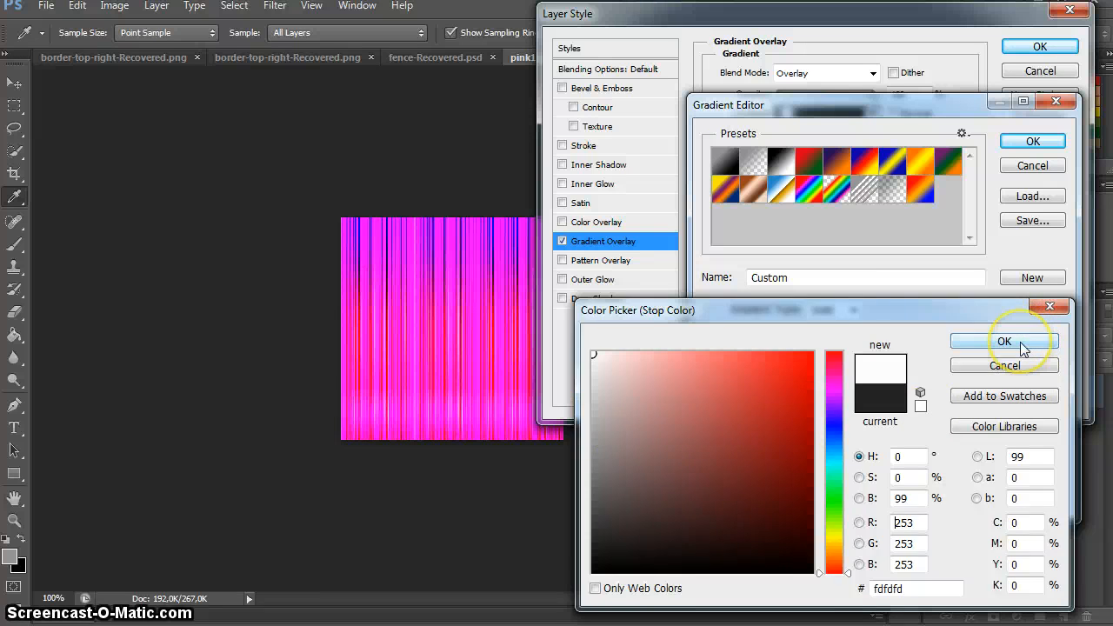
click(1006, 339)
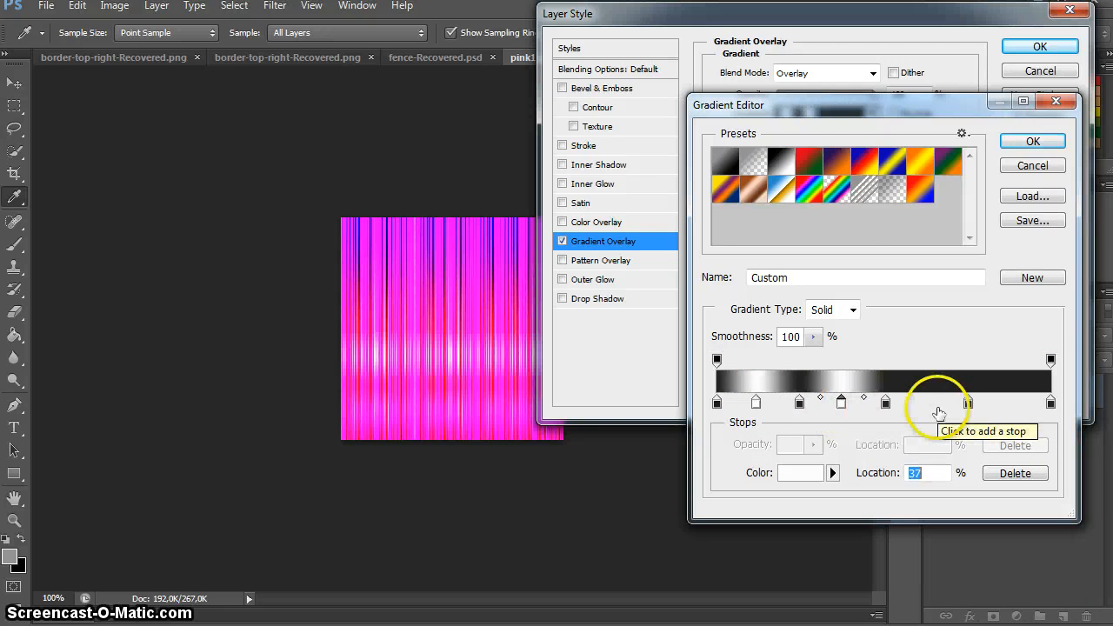
click(929, 403)
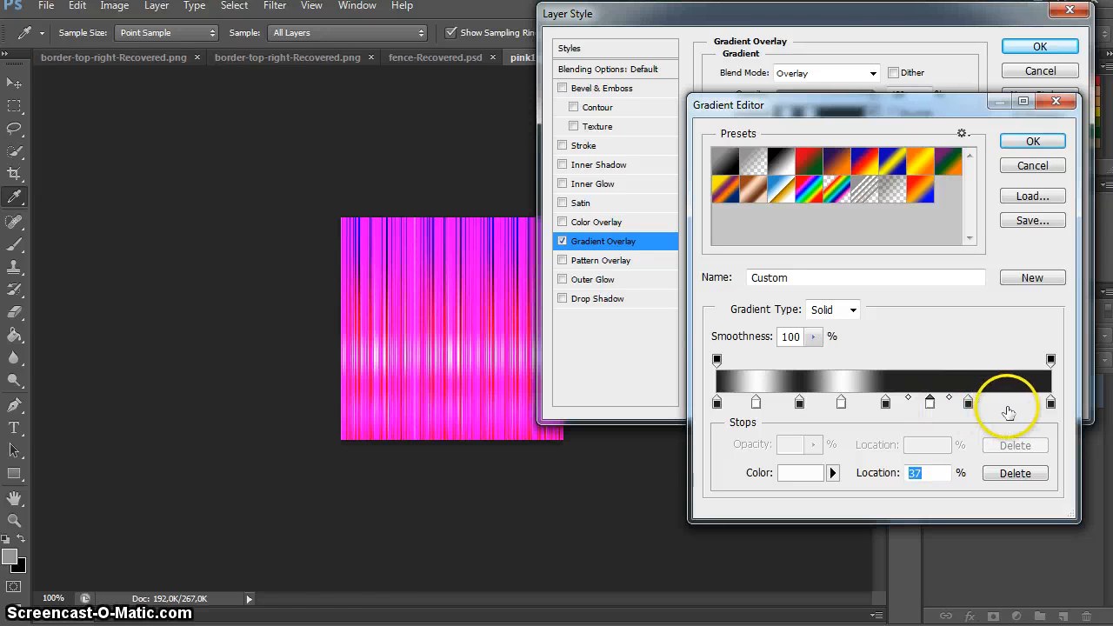
mouse_move(1007, 402)
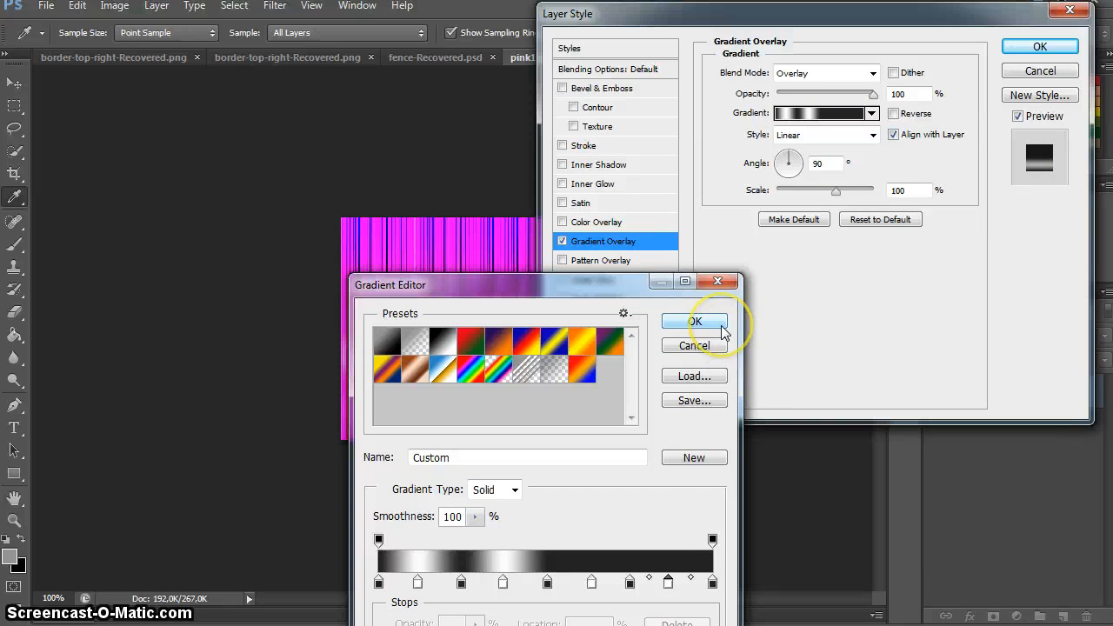
mouse_move(668, 574)
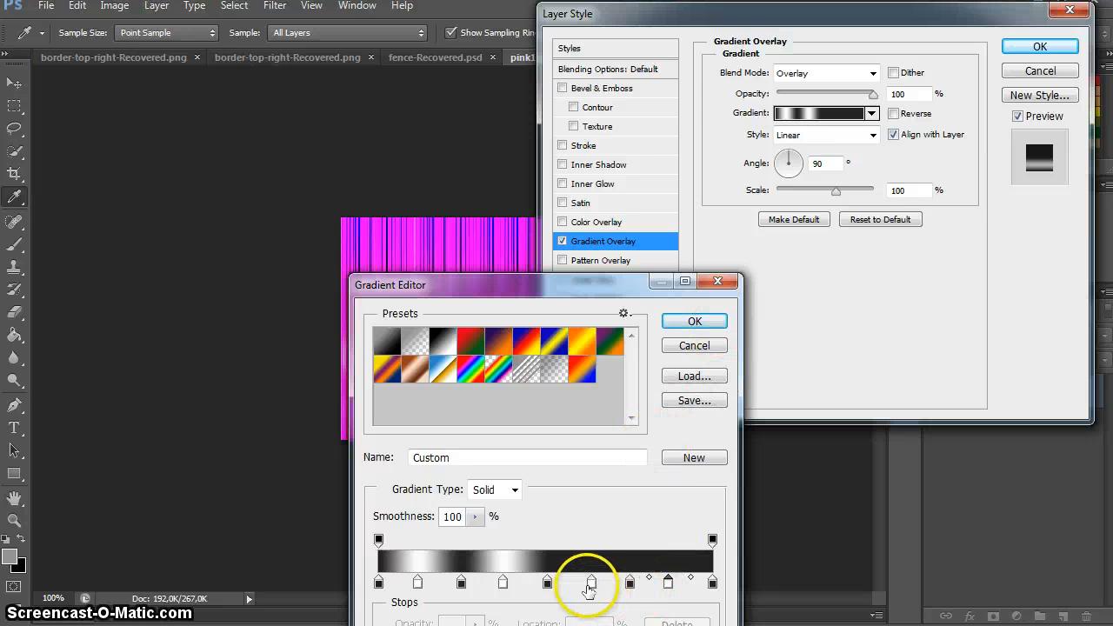
mouse_move(592, 583)
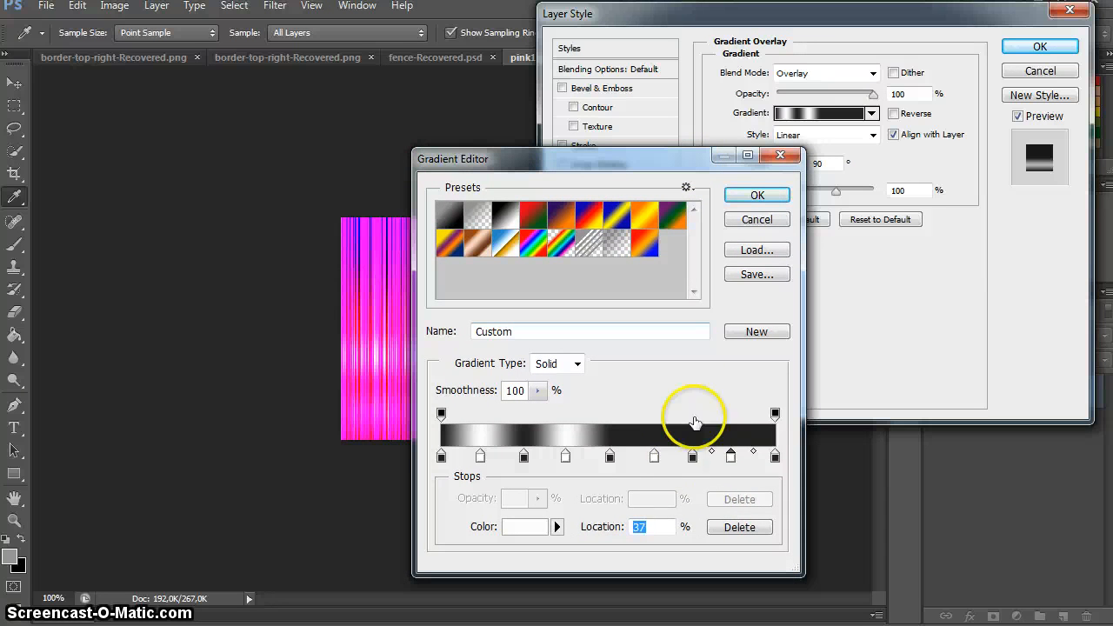
mouse_move(654, 456)
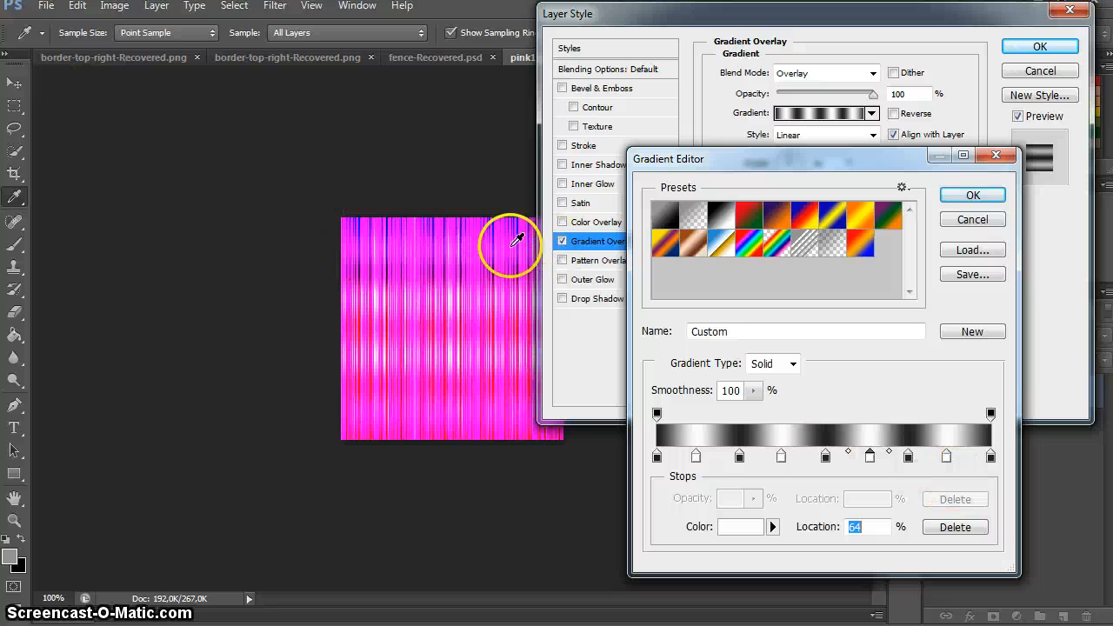
mouse_move(526, 230)
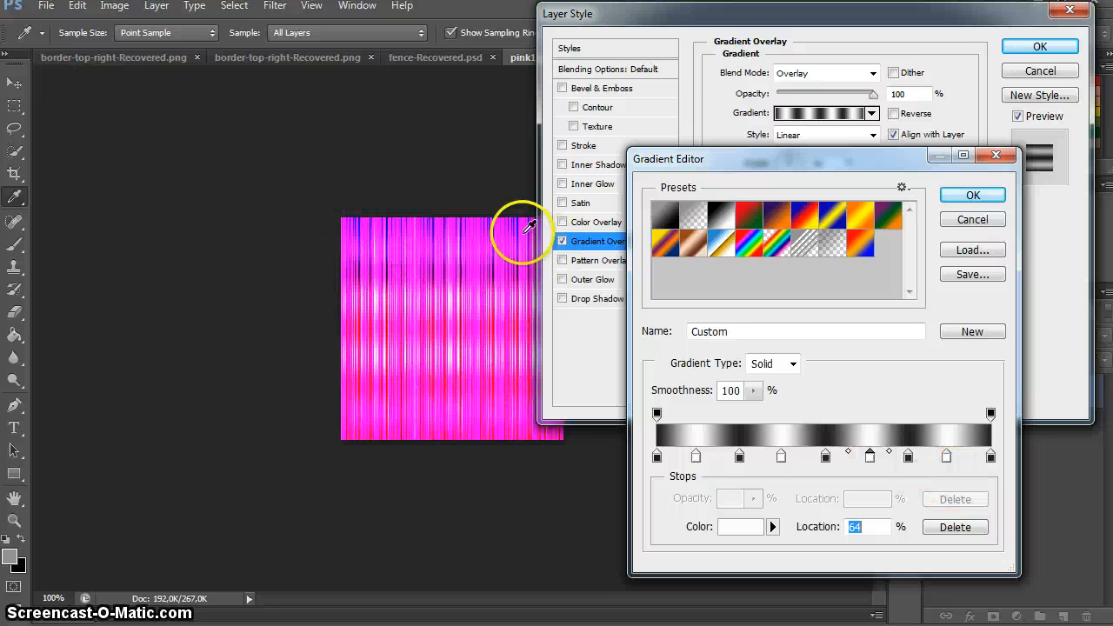
mouse_move(462, 417)
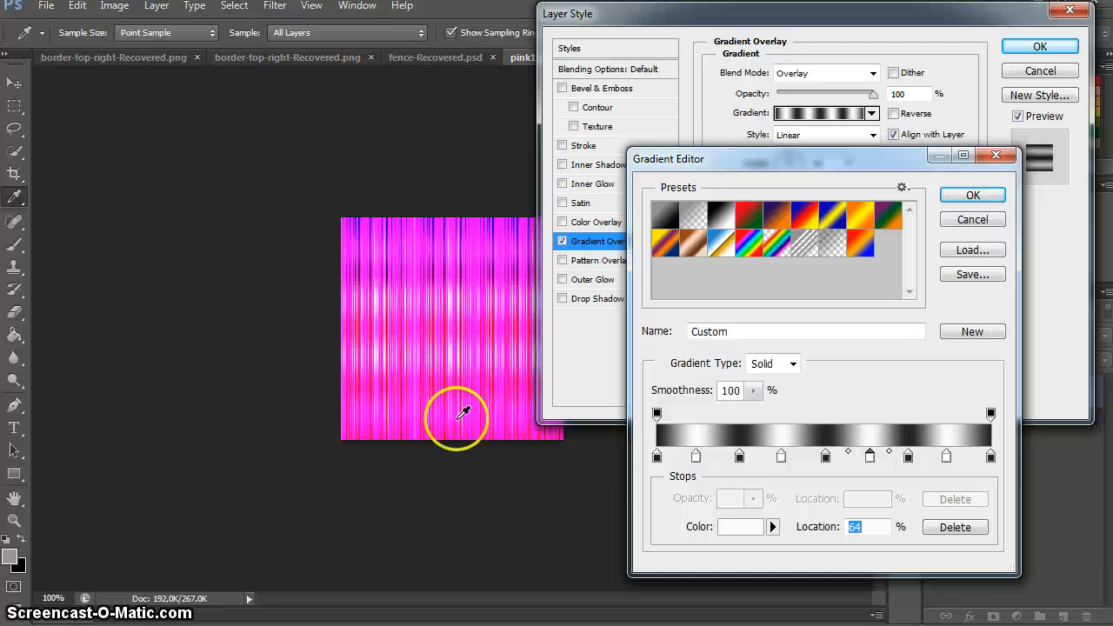
mouse_move(571, 339)
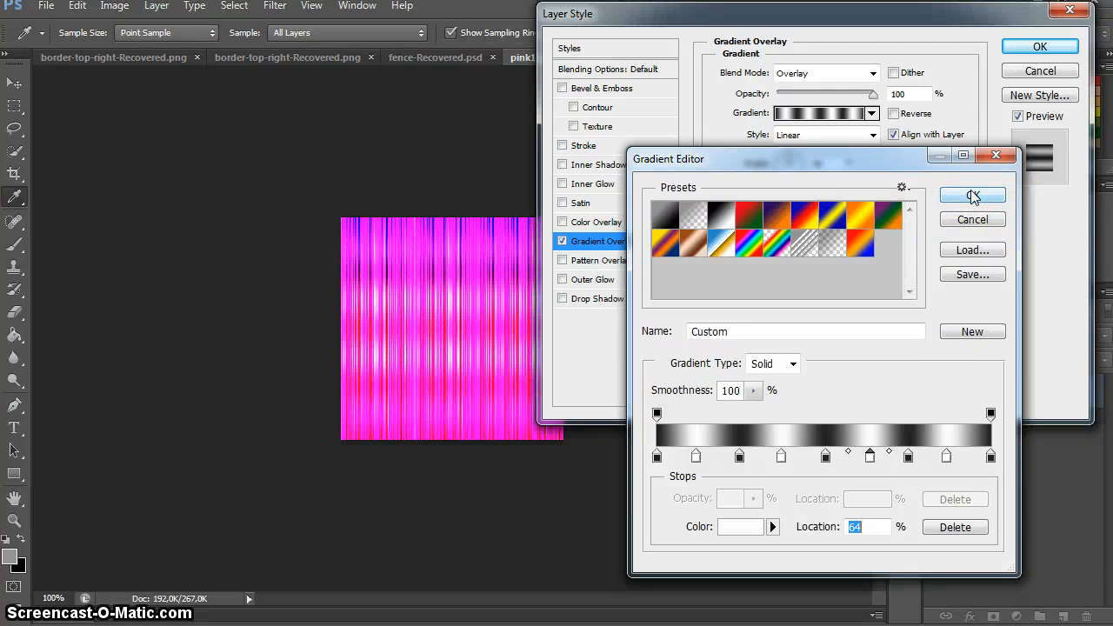
click(971, 195)
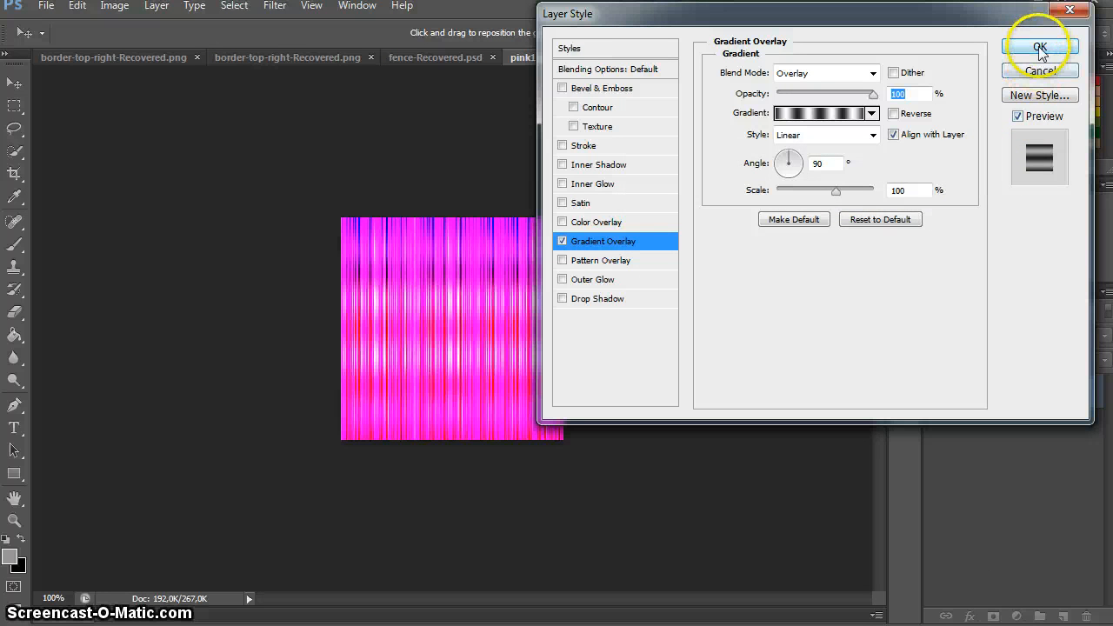
Step: Apply the gradient overlay and save the shiny texture as a JPEG named pink1 with the quality settings accepted
click(1040, 47)
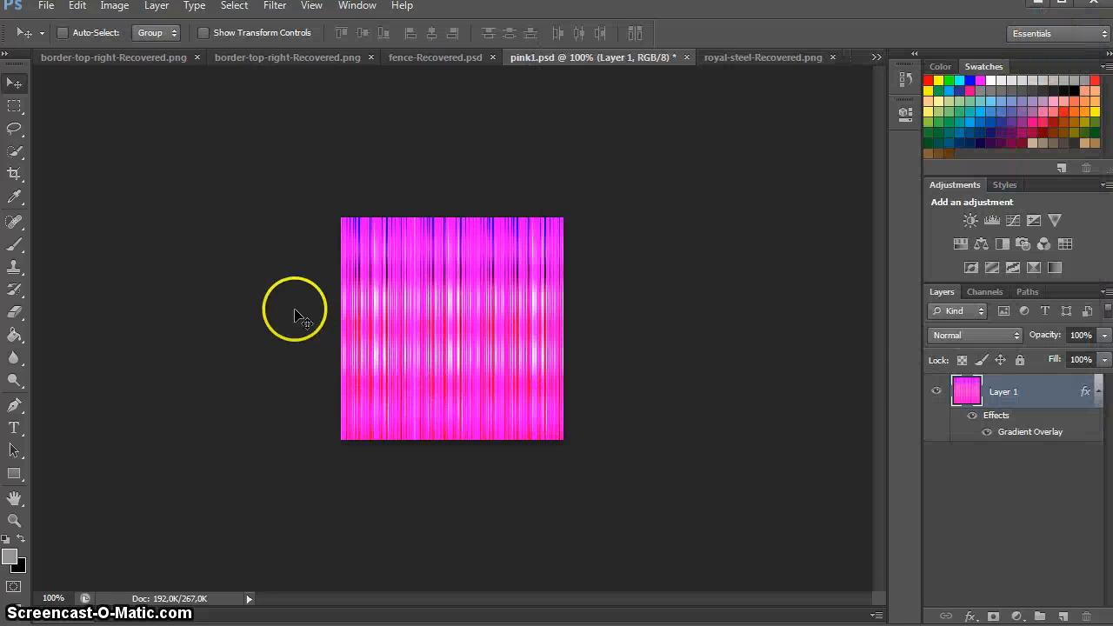
click(45, 7)
text(pink)
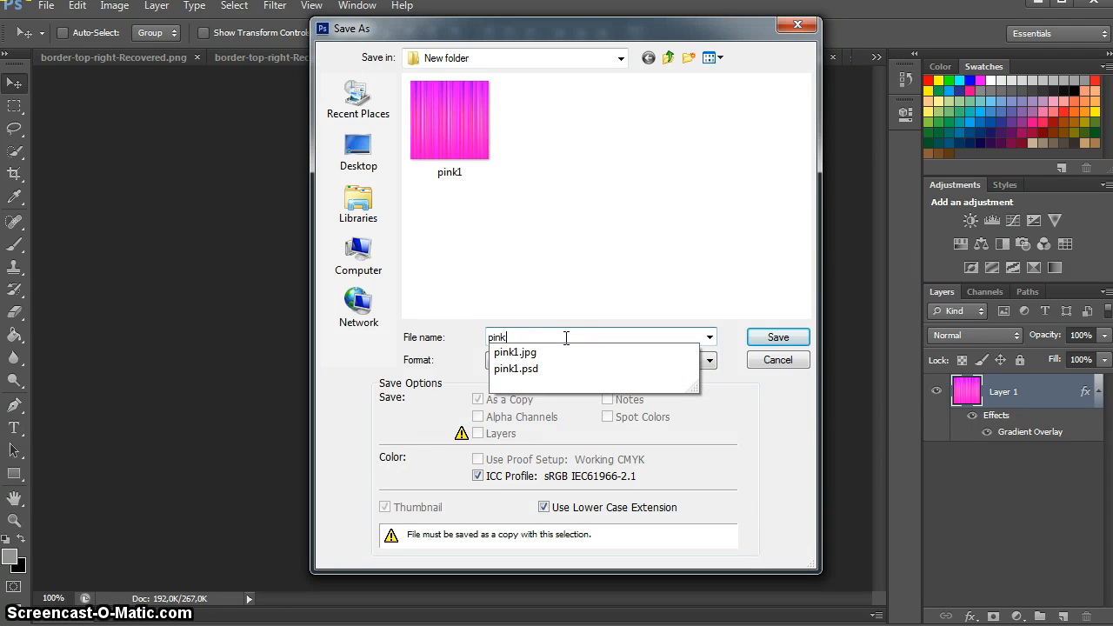
click(776, 337)
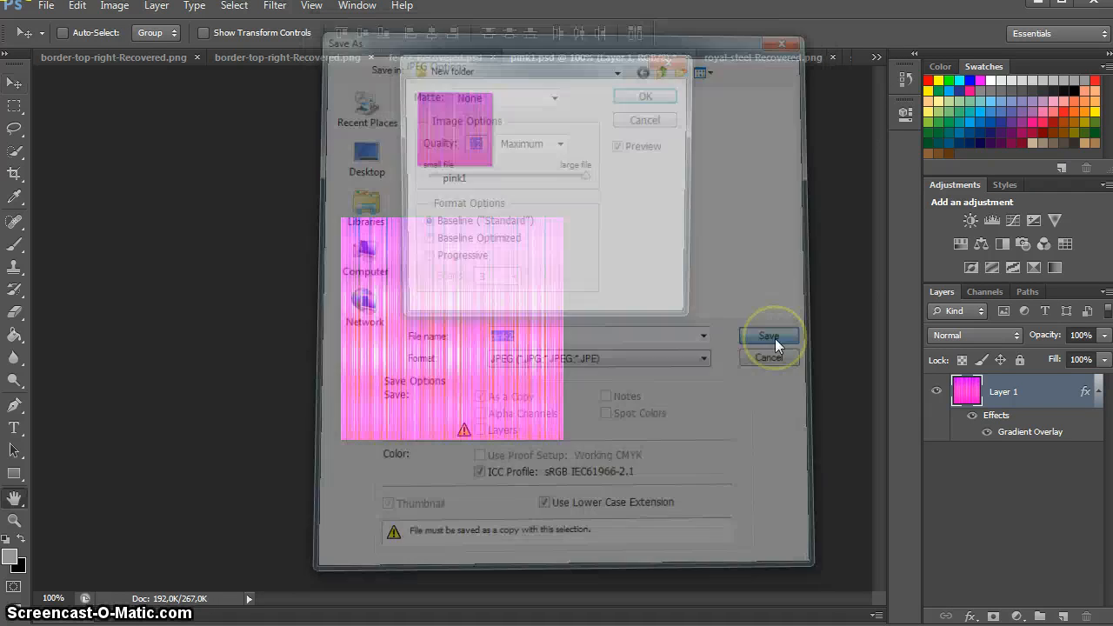
click(769, 337)
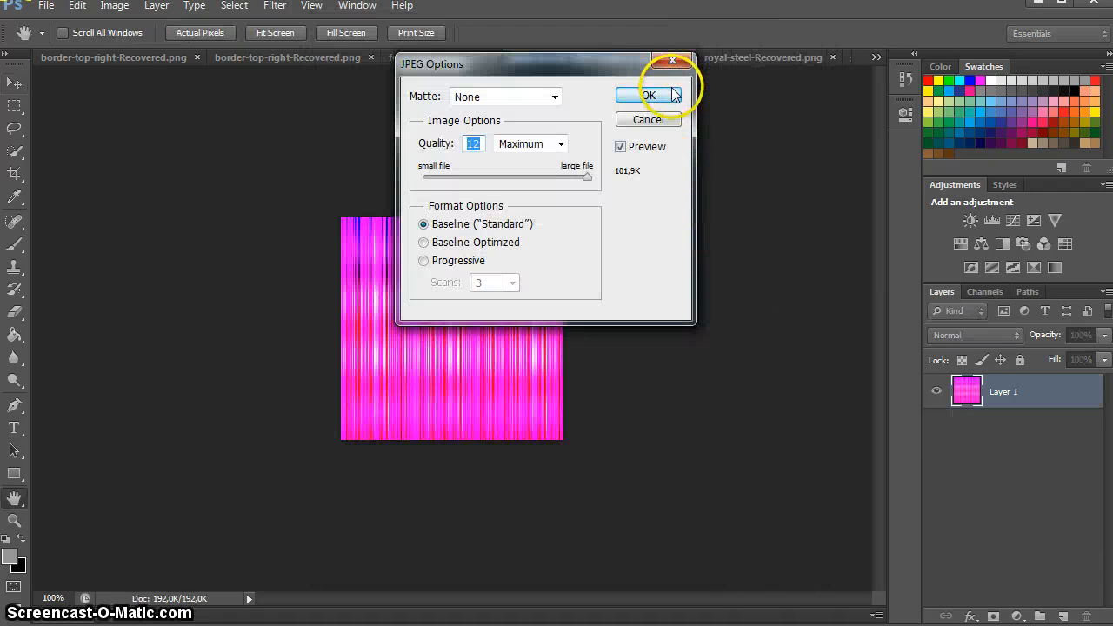
click(649, 94)
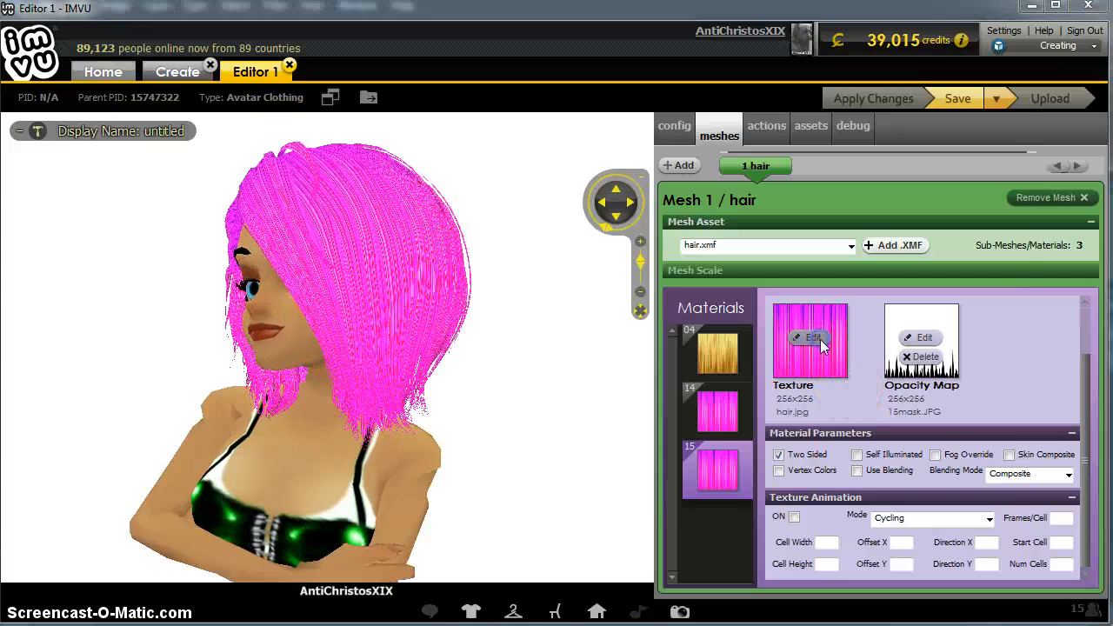
Step: Open the hair mesh's texture slot to load pink1.jpg onto the avatar's hair
click(812, 337)
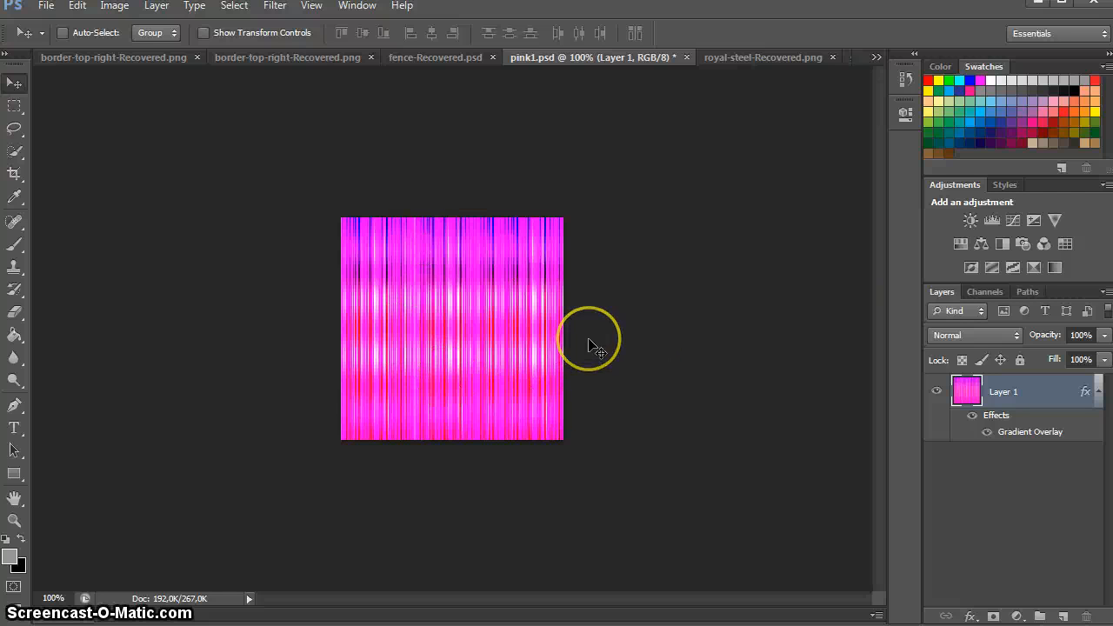
mouse_move(328, 172)
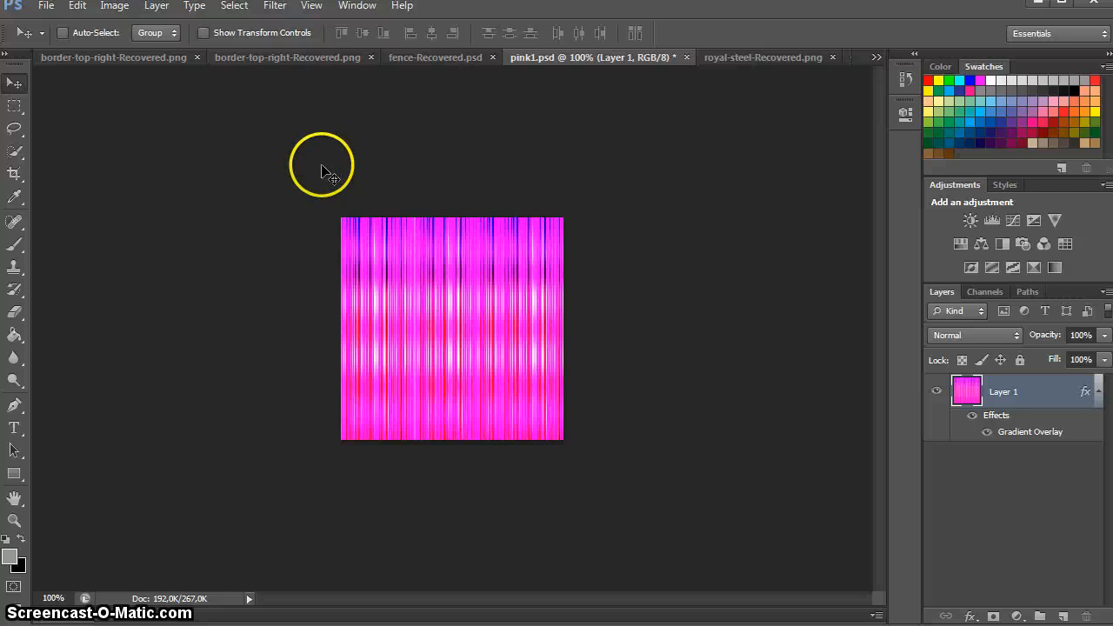